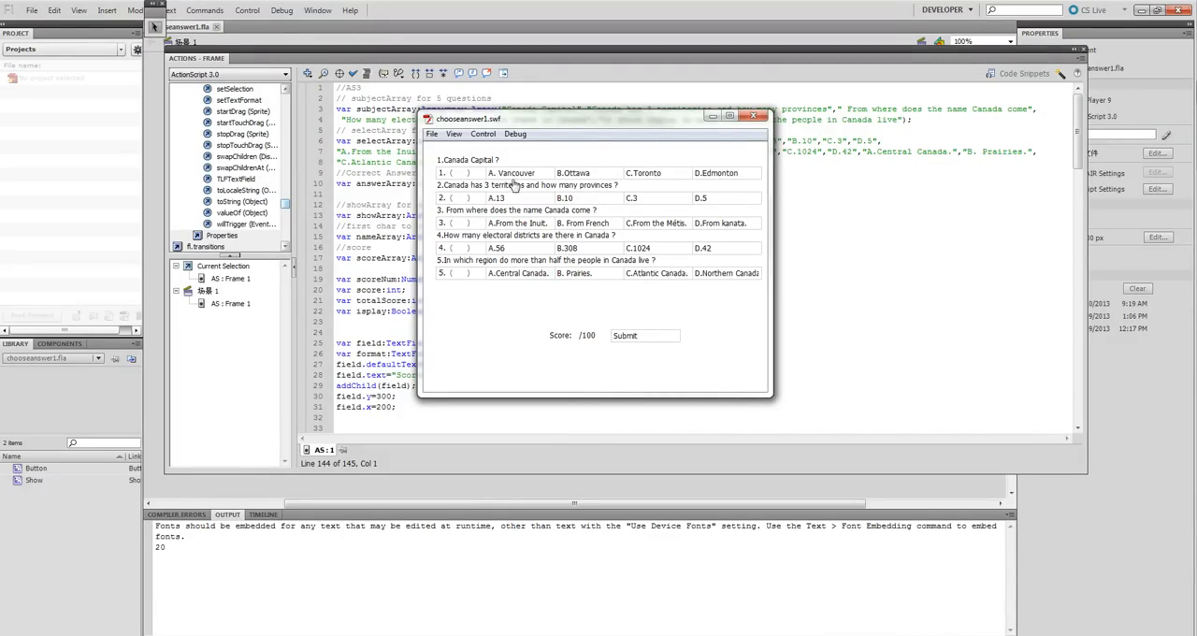
# Answer two quiz questions, submit them for scoring, then clear the answers and marks.
pyautogui.click(459, 173)
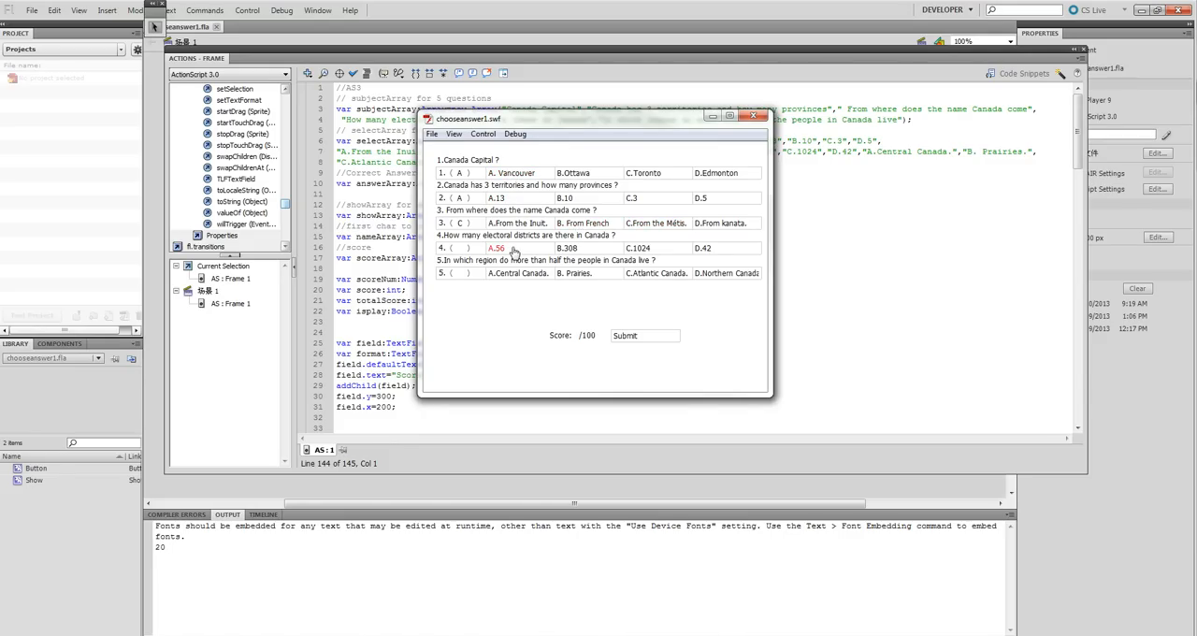
pyautogui.click(566, 248)
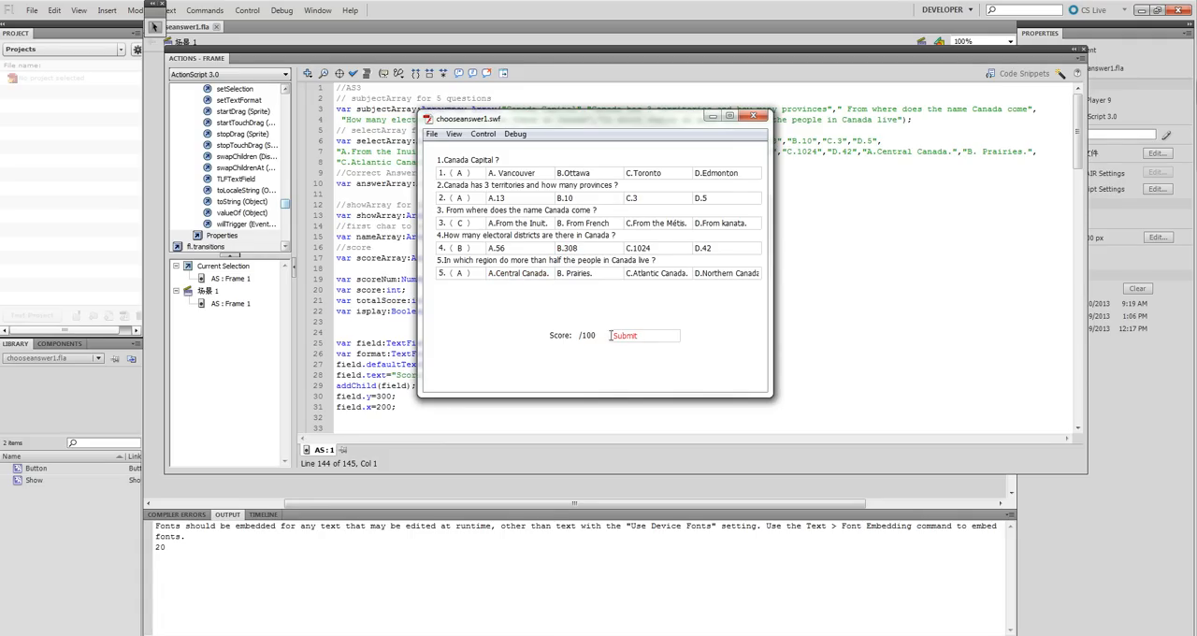
pyautogui.click(623, 335)
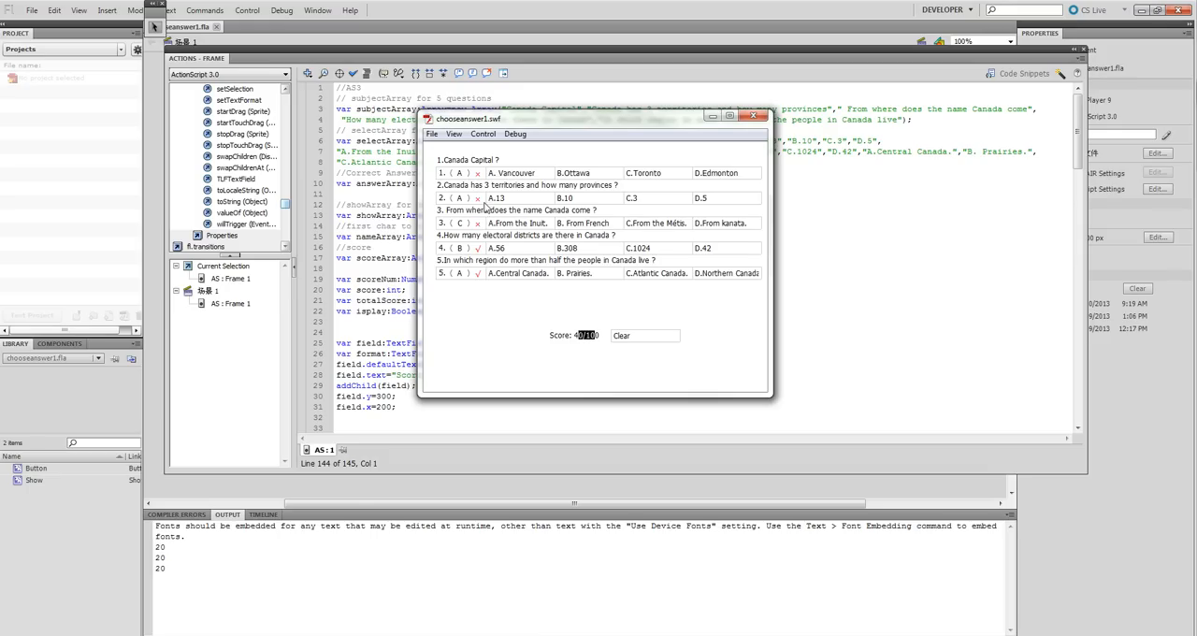
pyautogui.moveTo(502, 277)
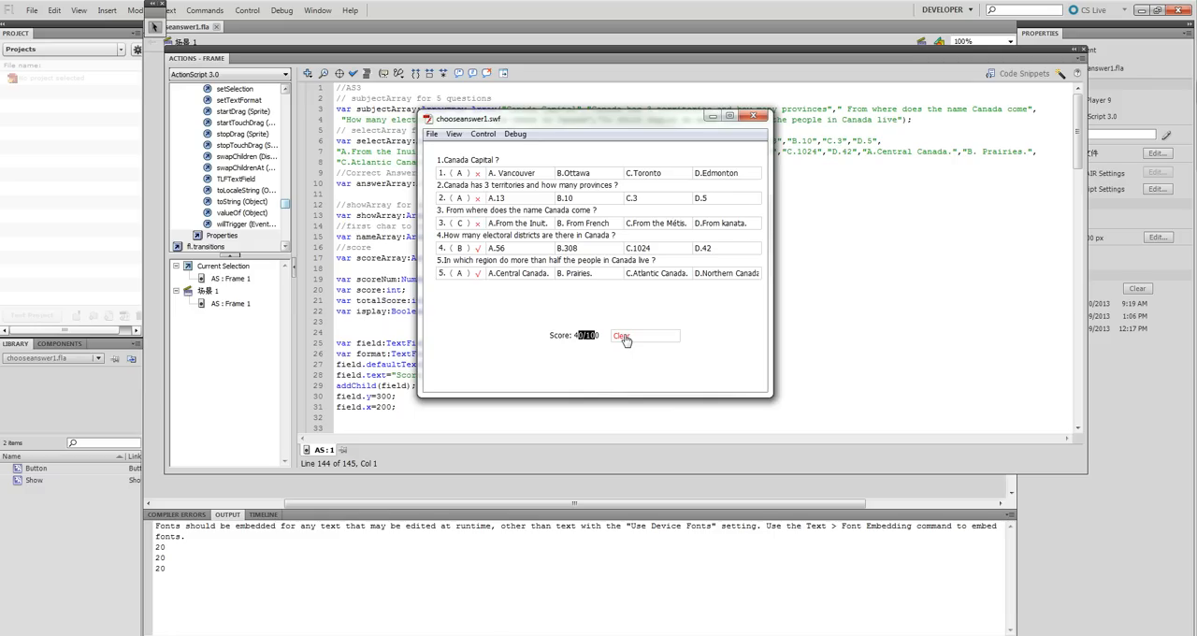
pyautogui.click(620, 335)
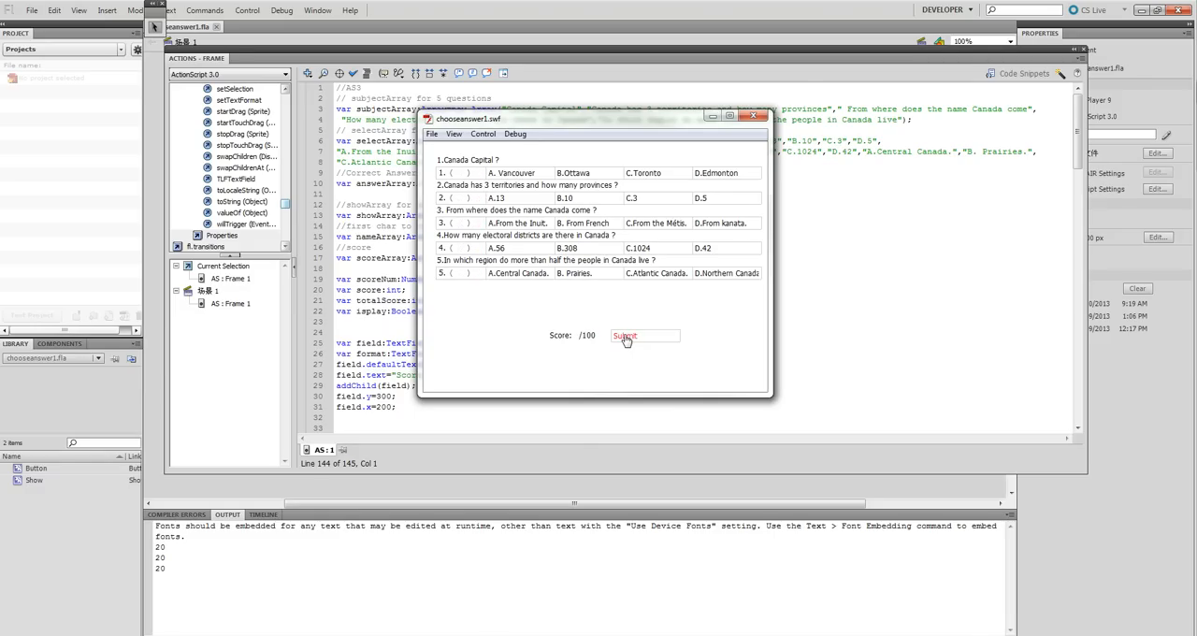
# Close the quiz preview and highlight the subjectArray comment and answer-choice lines for questions 2–3.
pyautogui.click(755, 115)
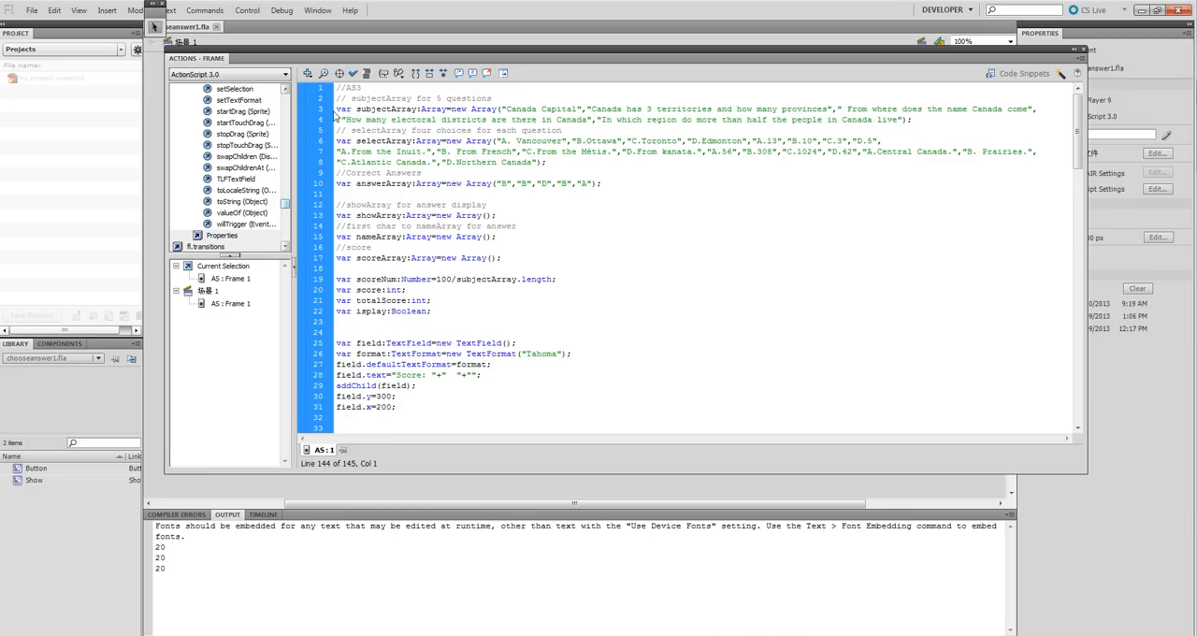
pyautogui.click(421, 108)
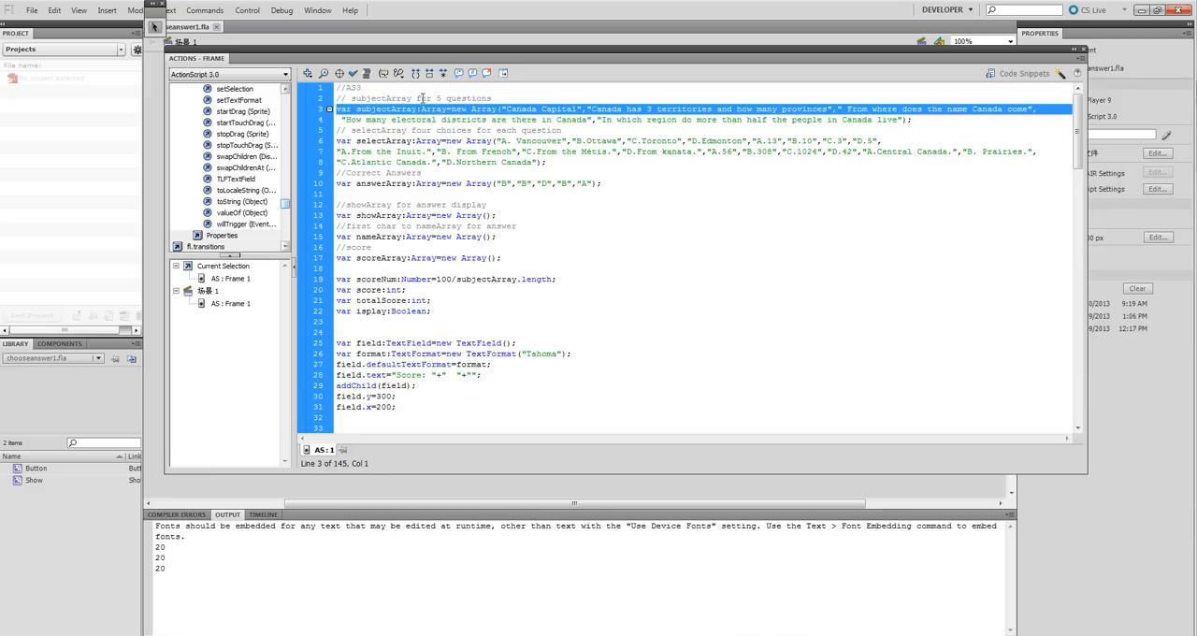
pyautogui.click(431, 98)
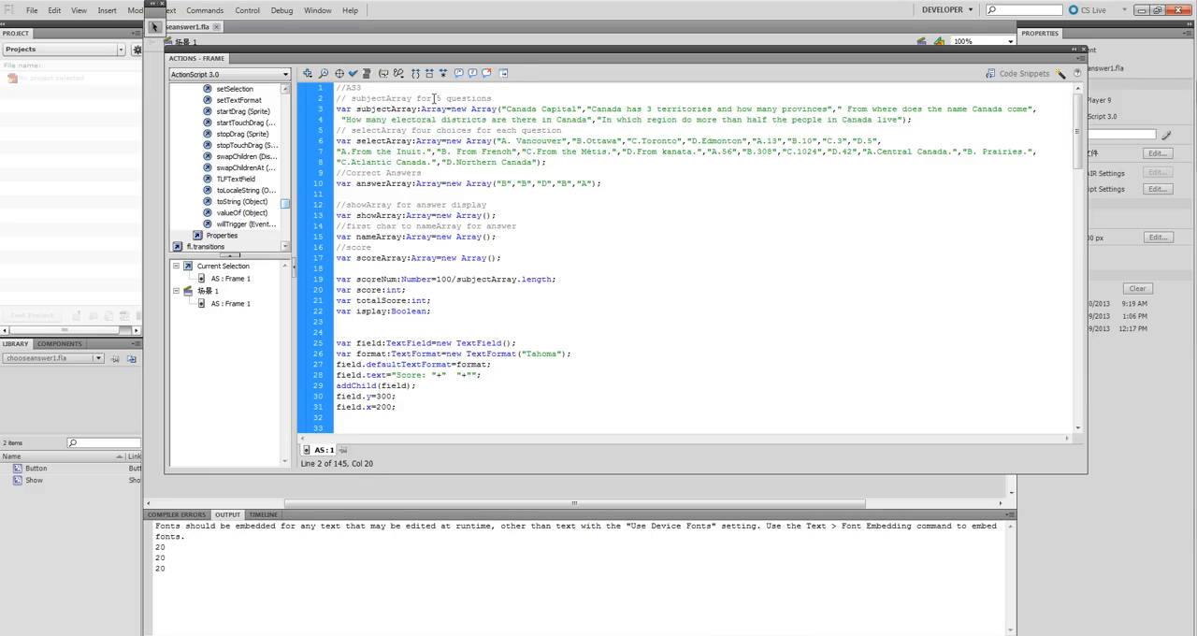
pyautogui.doubleClick(470, 97)
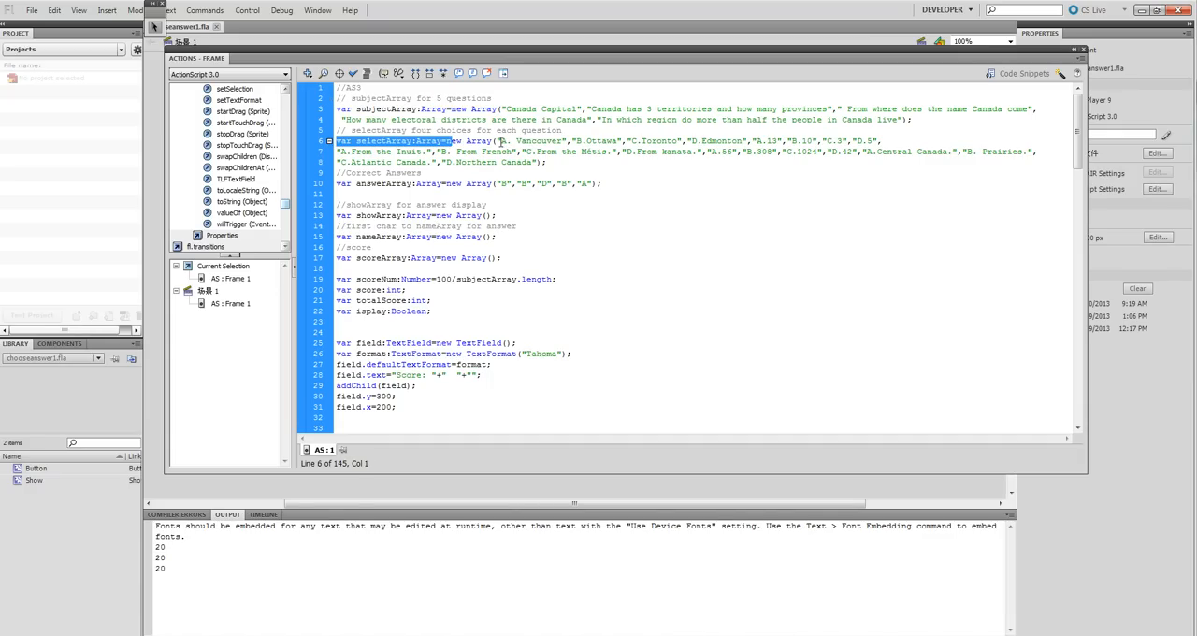
pyautogui.moveTo(336, 141); pyautogui.dragTo(621, 141)
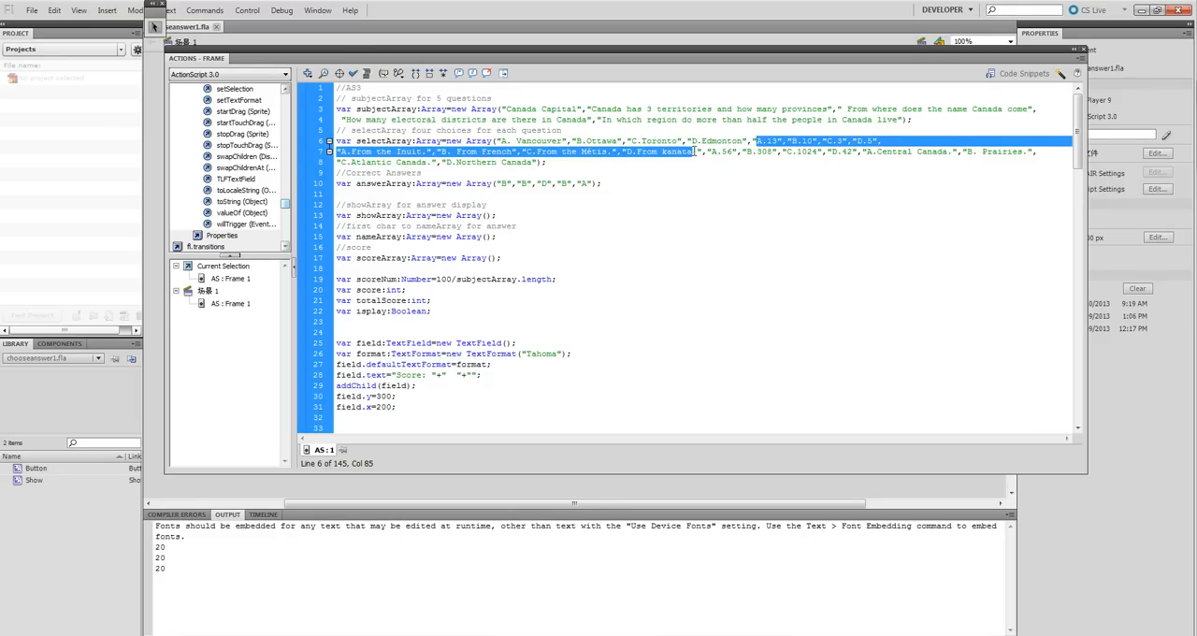
pyautogui.moveTo(761, 178)
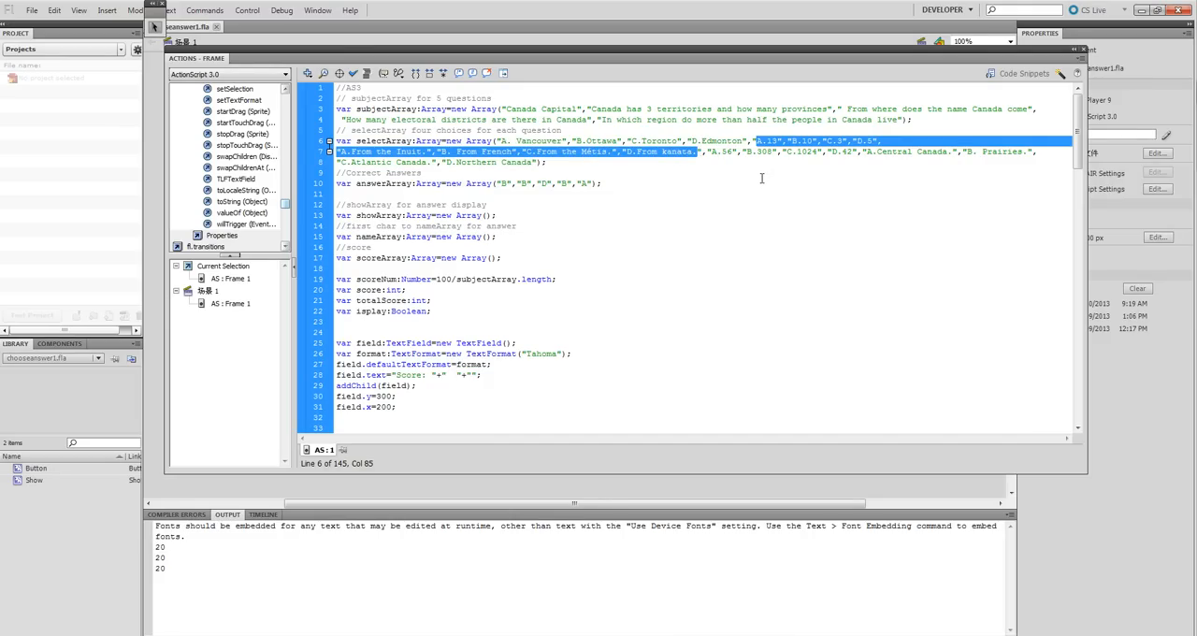
pyautogui.click(486, 205)
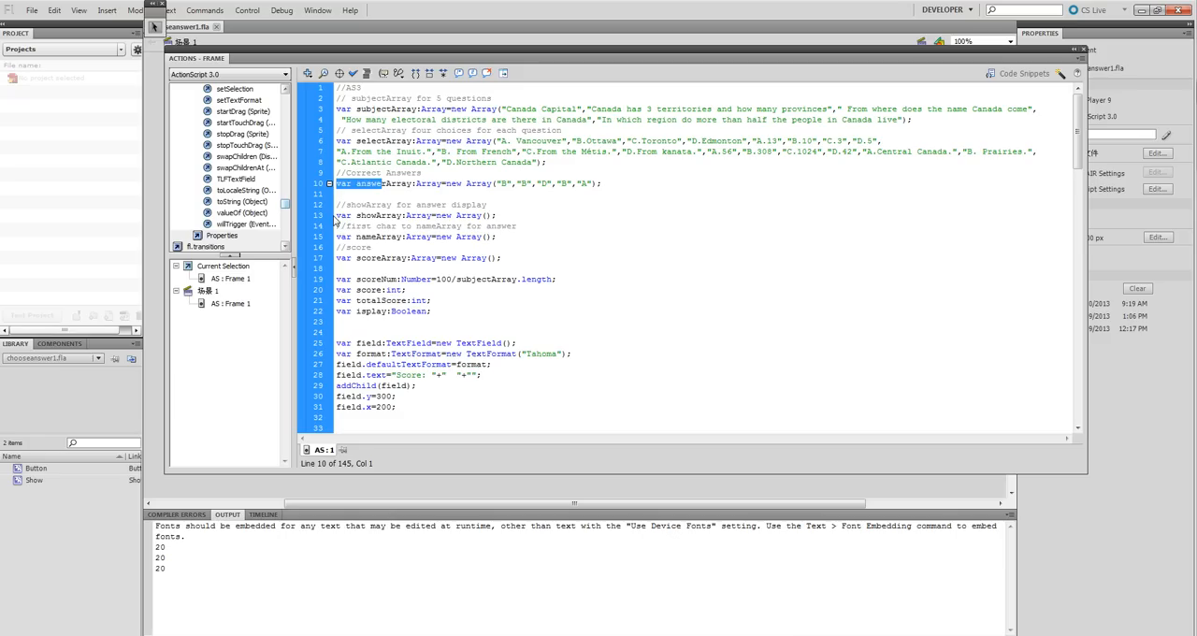
pyautogui.click(369, 215)
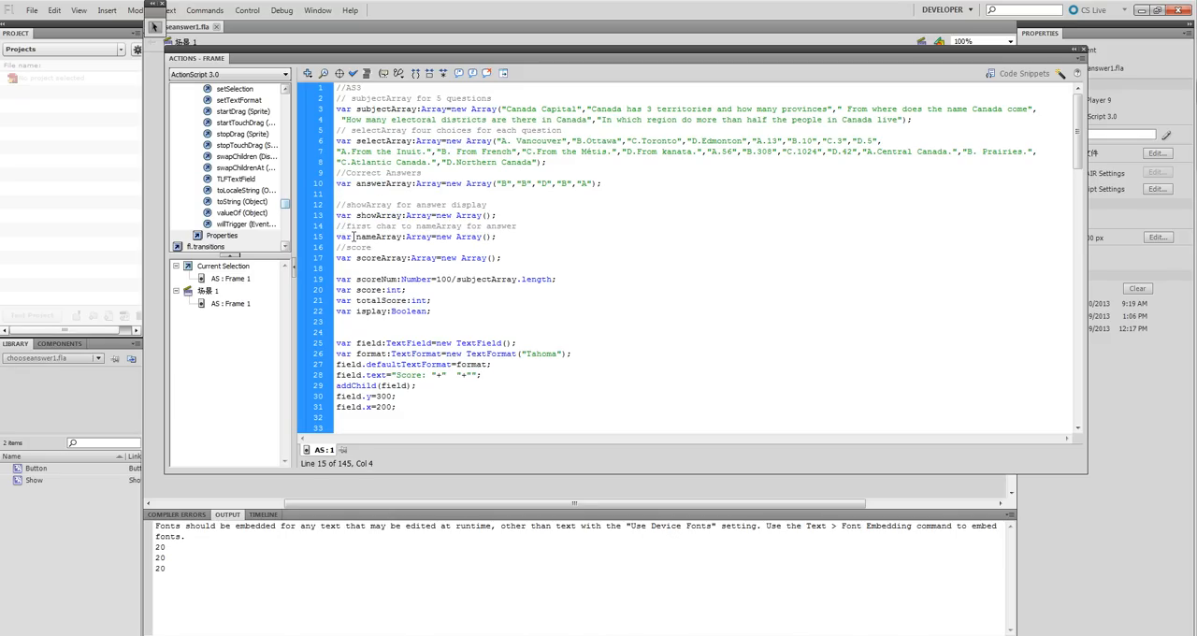
pyautogui.doubleClick(378, 235)
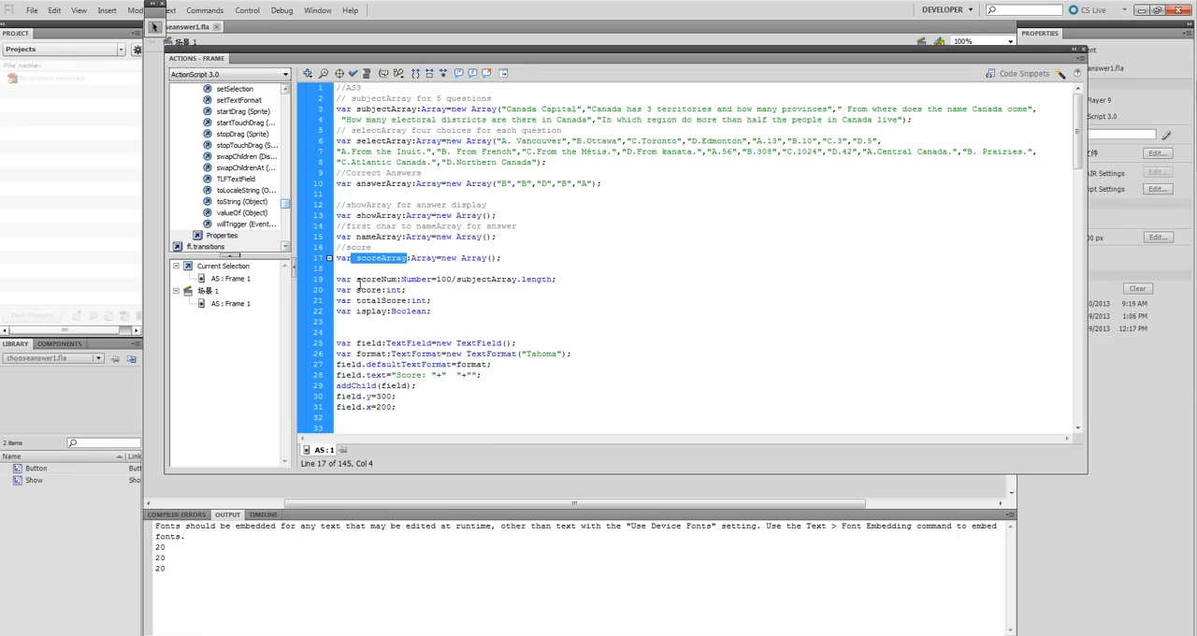
pyautogui.click(372, 279)
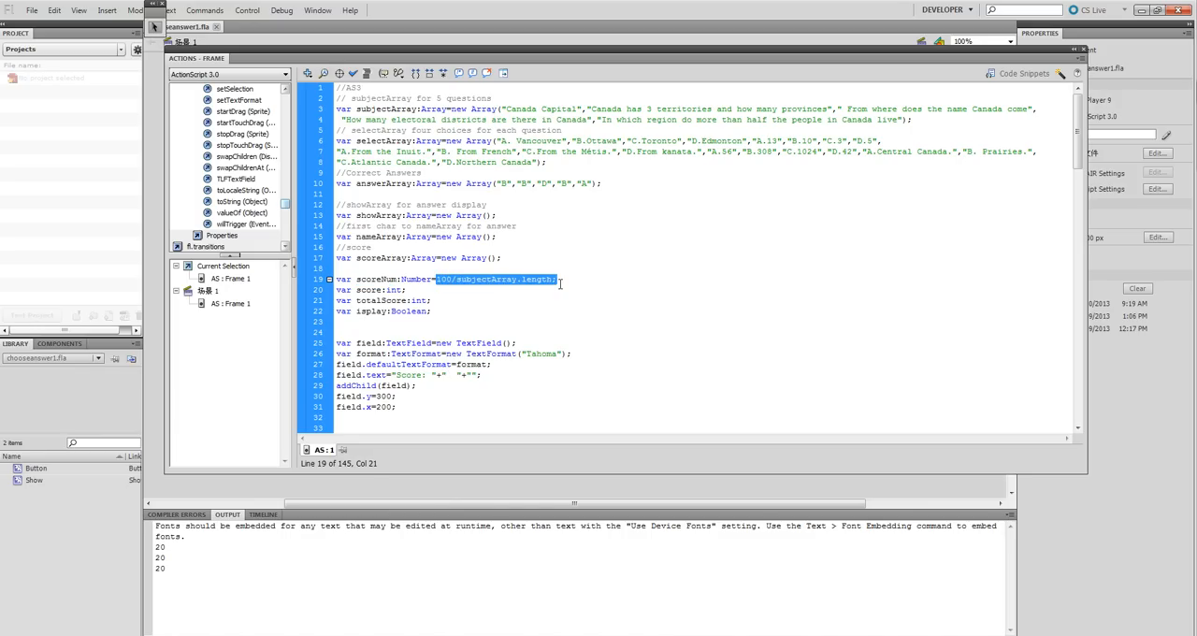
pyautogui.moveTo(503, 266)
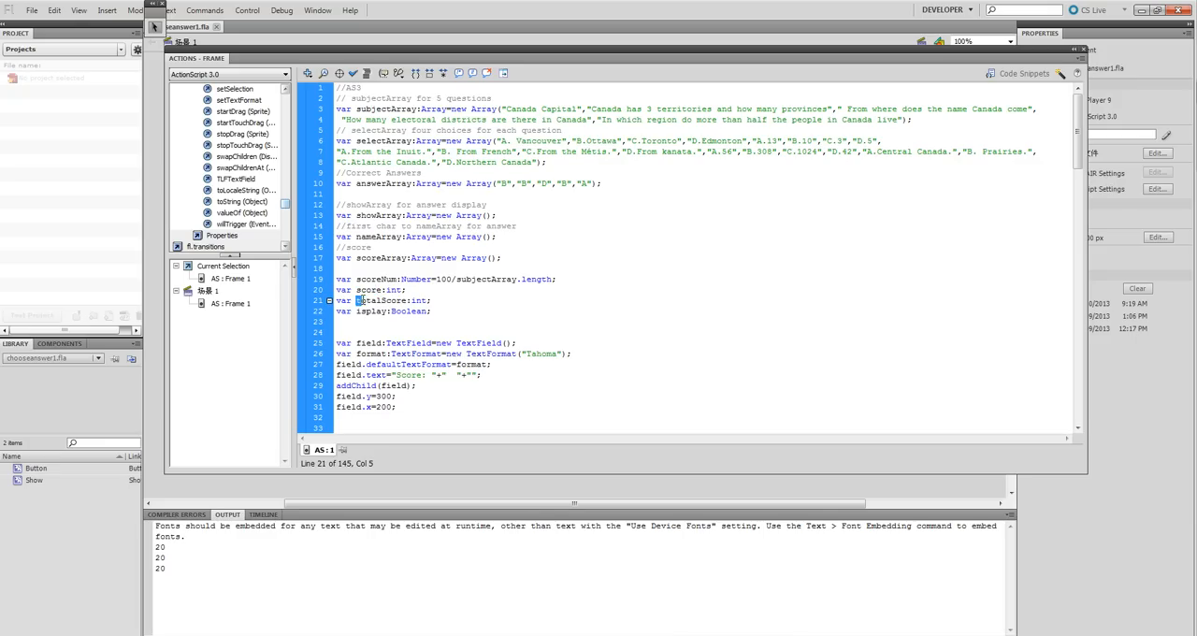
pyautogui.doubleClick(393, 300)
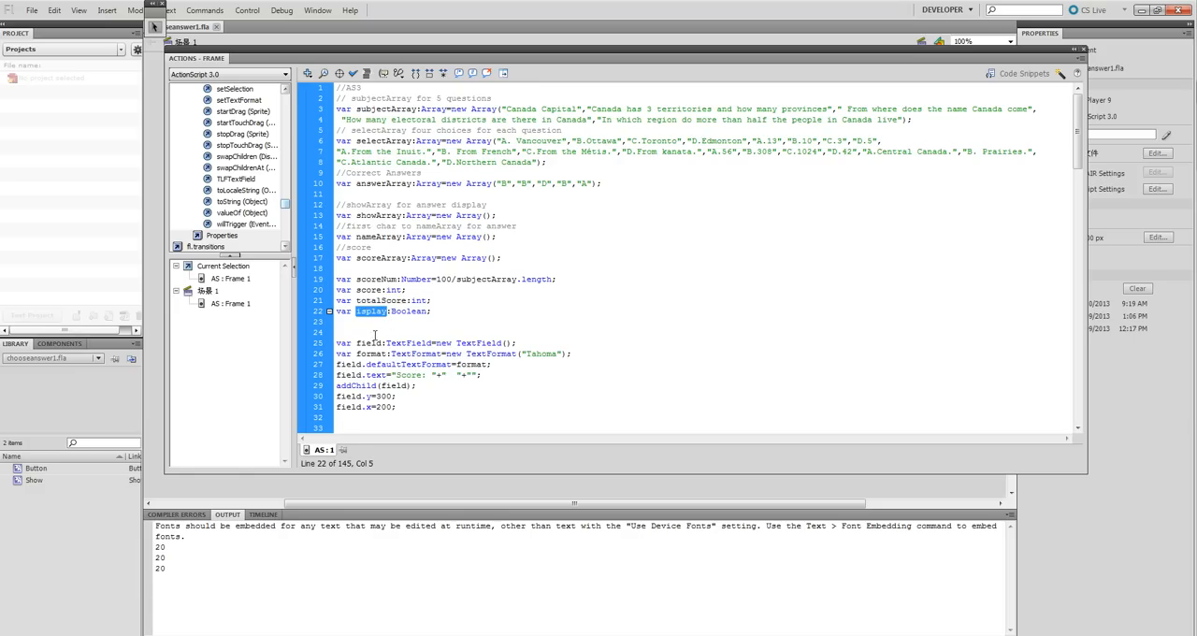
pyautogui.click(353, 343)
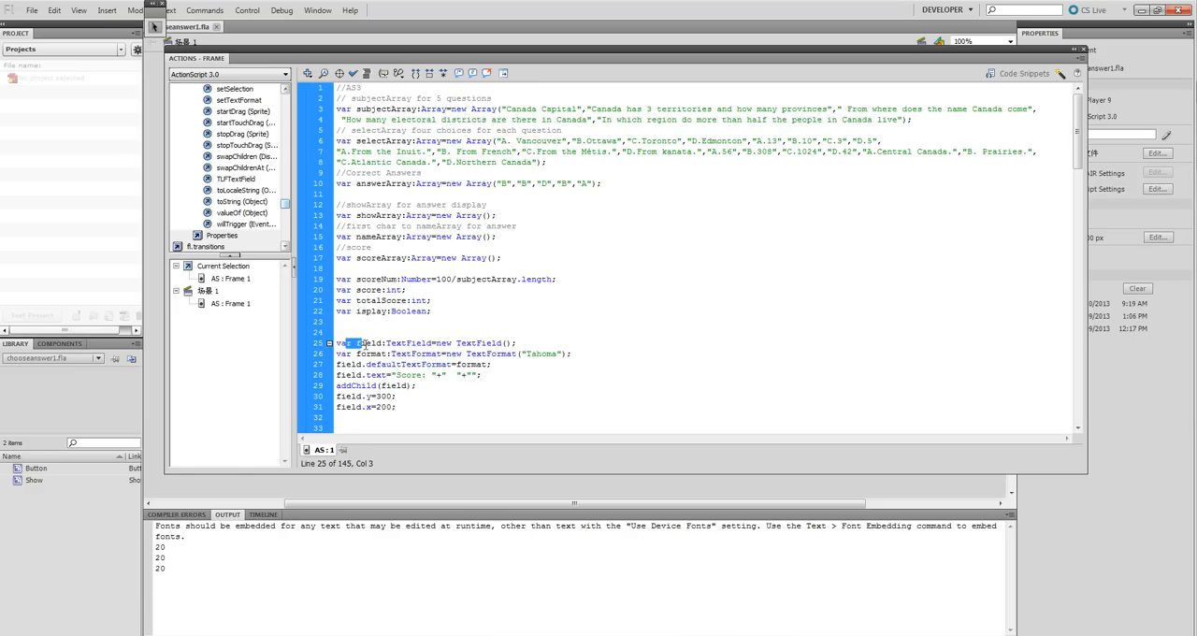
pyautogui.doubleClick(363, 343)
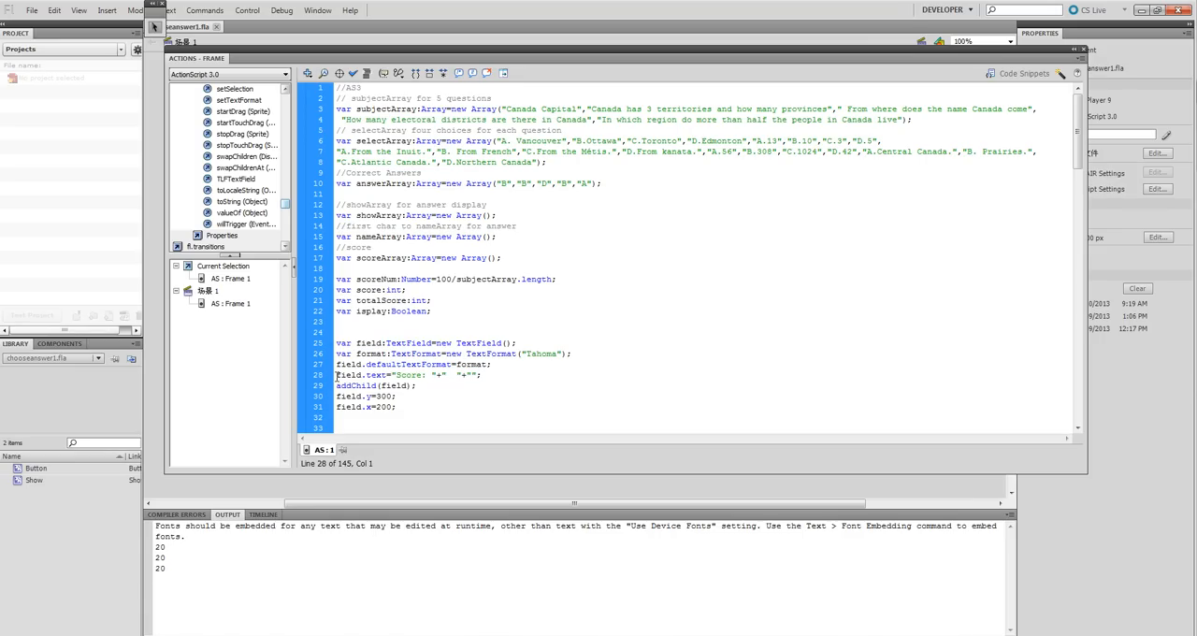
pyautogui.click(412, 375)
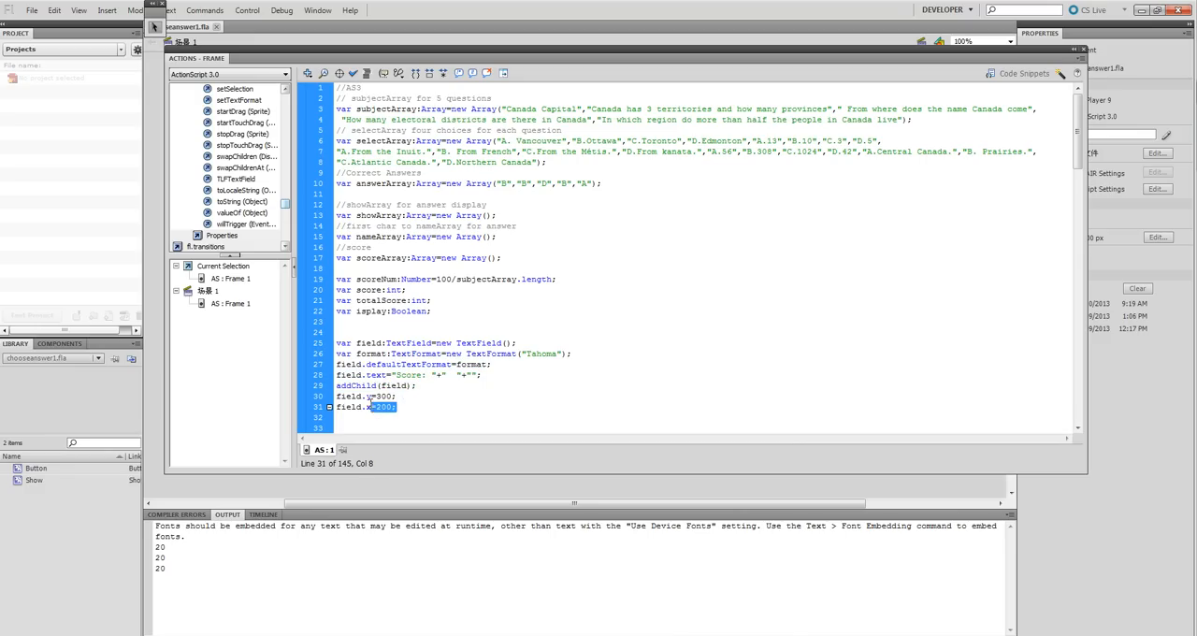
pyautogui.click(350, 395)
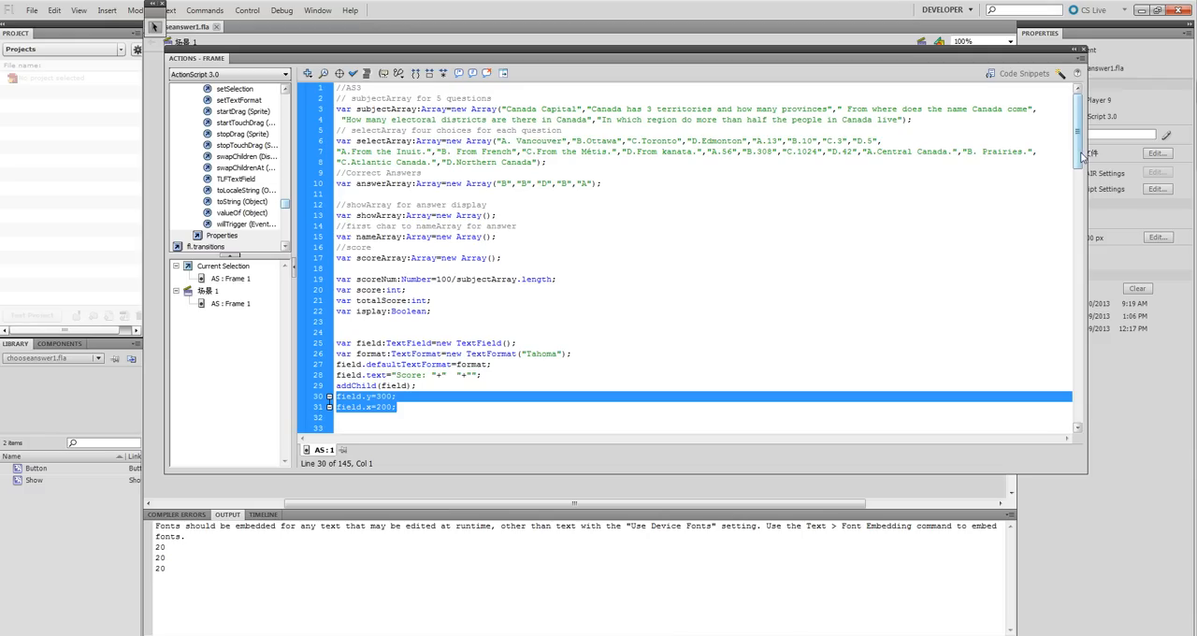
pyautogui.scroll(-3)
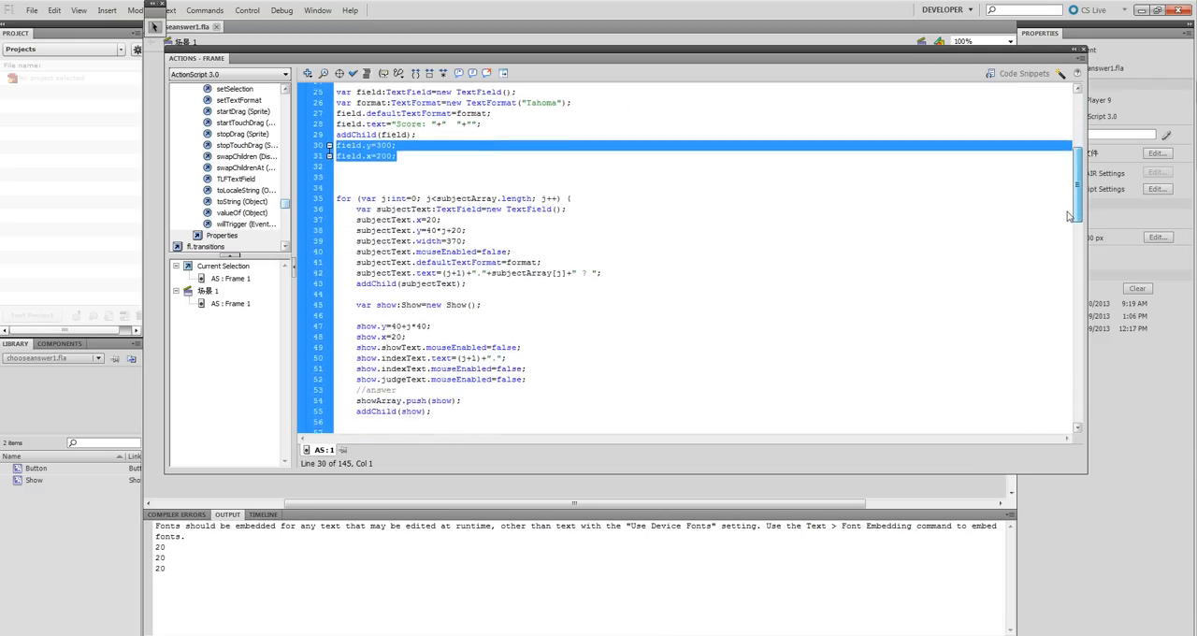
pyautogui.scroll(-3)
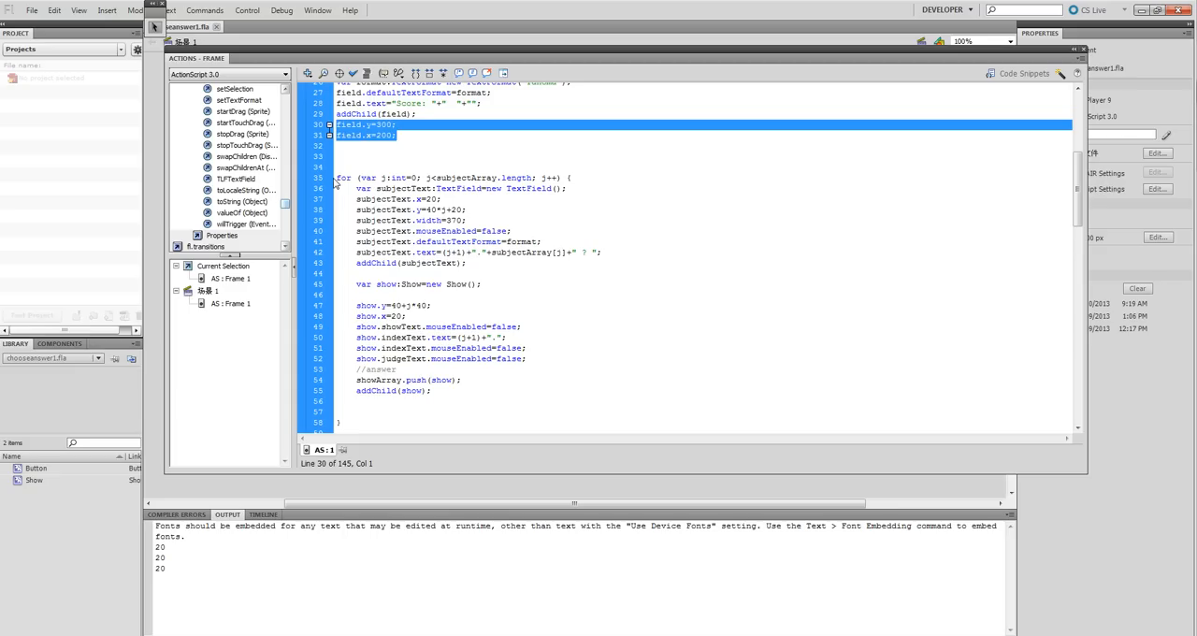
pyautogui.click(440, 178)
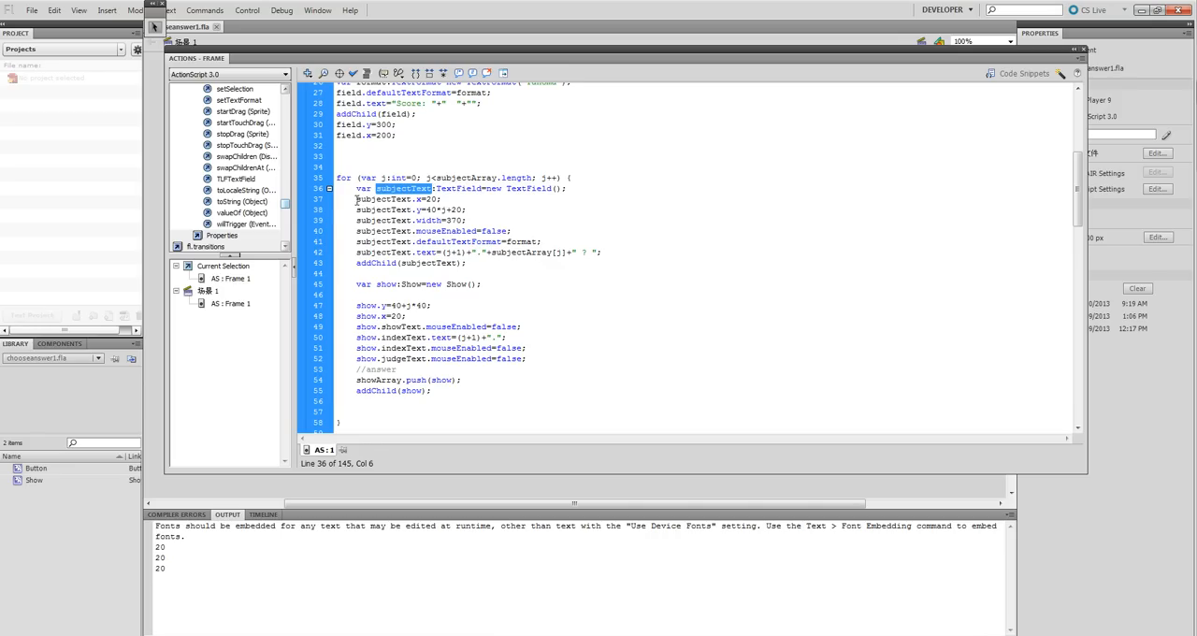
pyautogui.moveTo(355, 199); pyautogui.dragTo(464, 220)
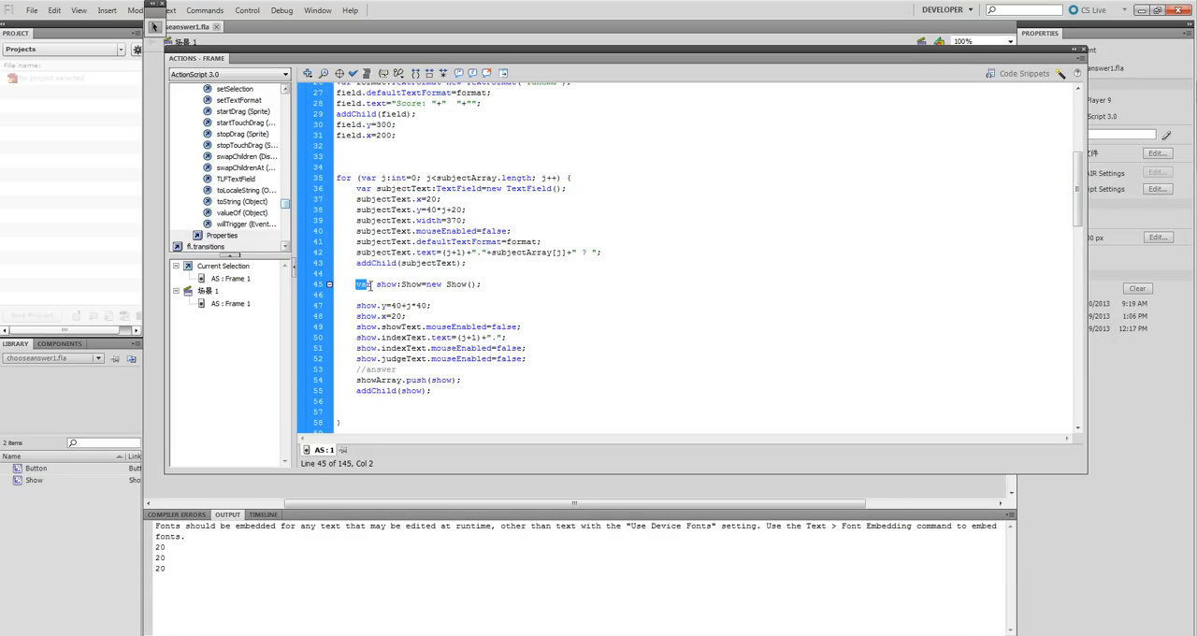
pyautogui.moveTo(356, 284); pyautogui.dragTo(458, 380)
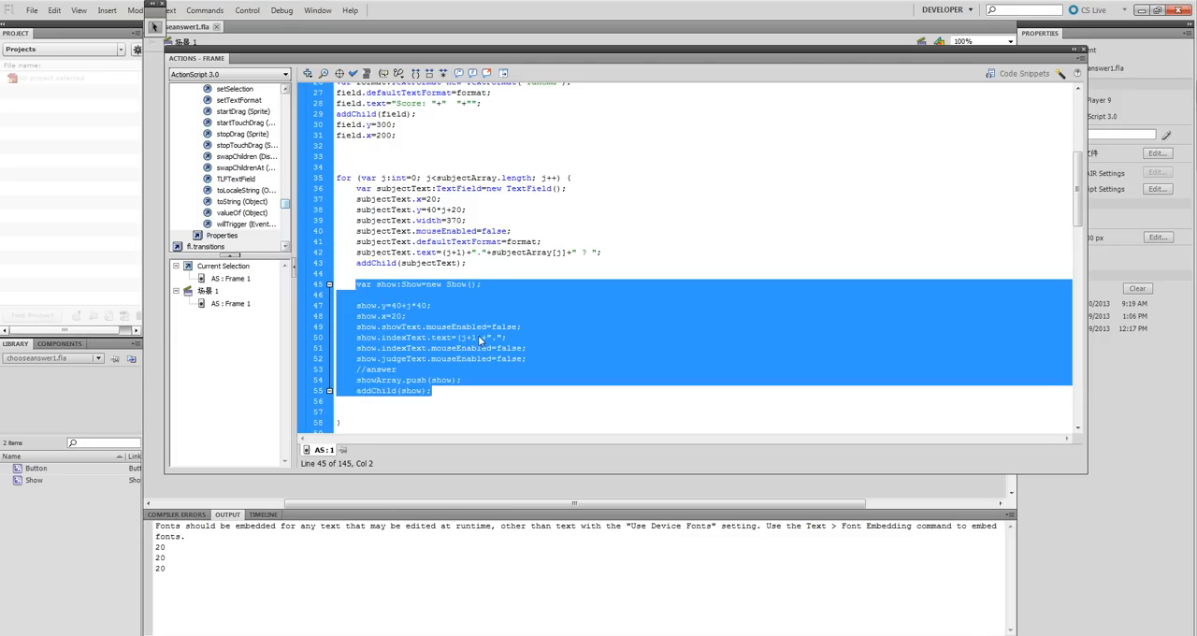
pyautogui.moveTo(476, 387)
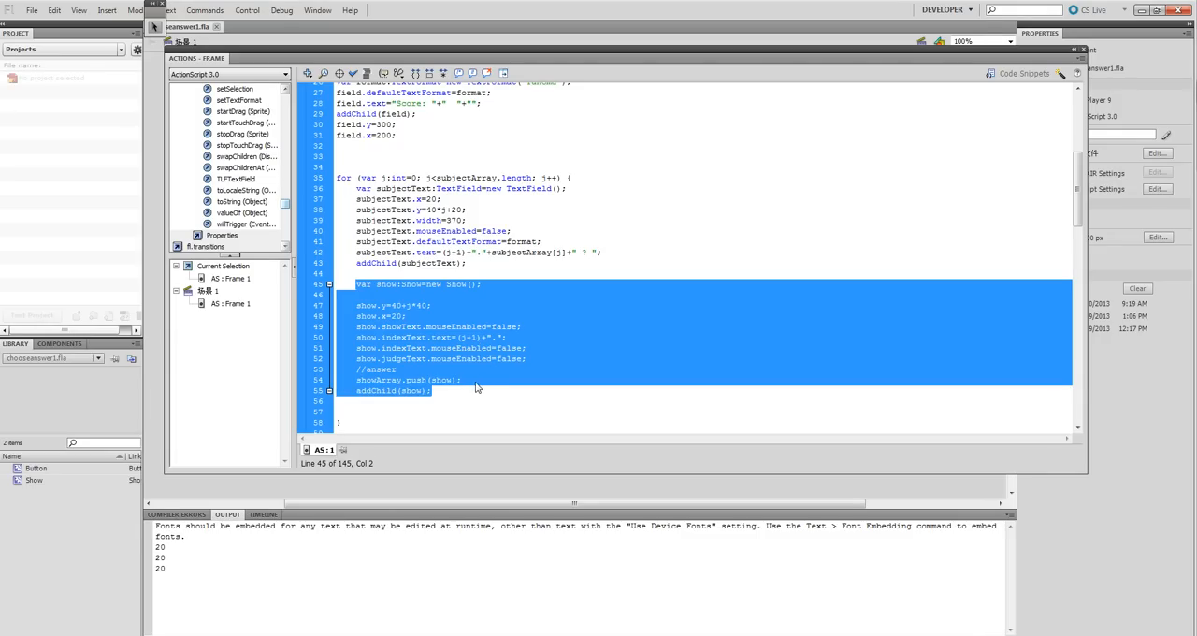
pyautogui.moveTo(452, 387)
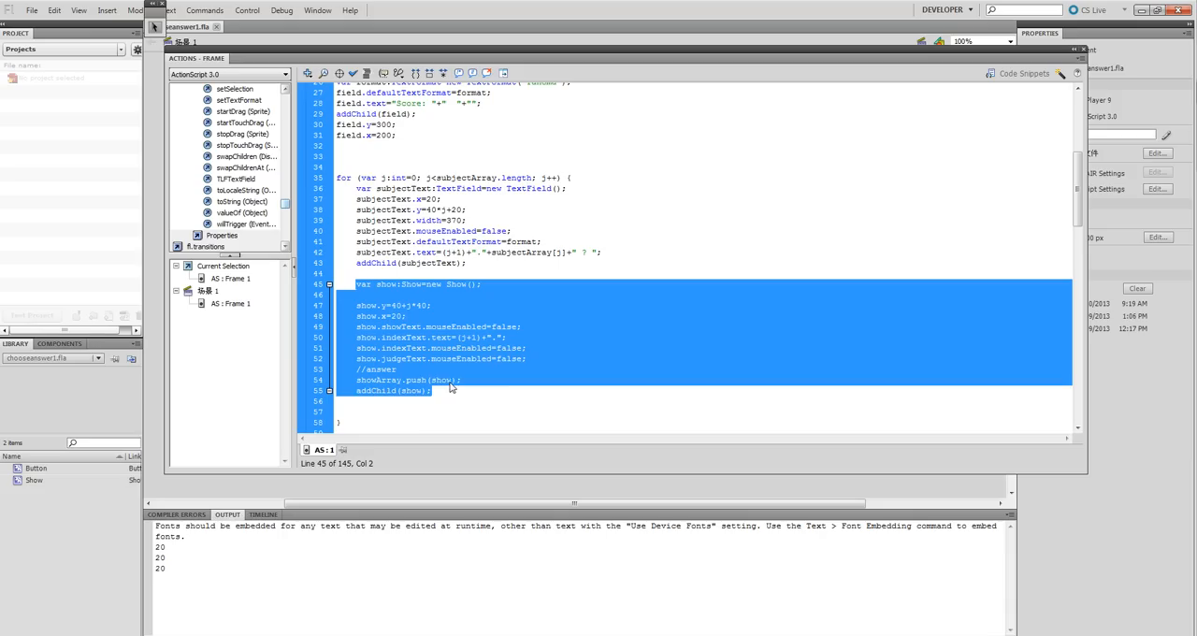
pyautogui.scroll(-3)
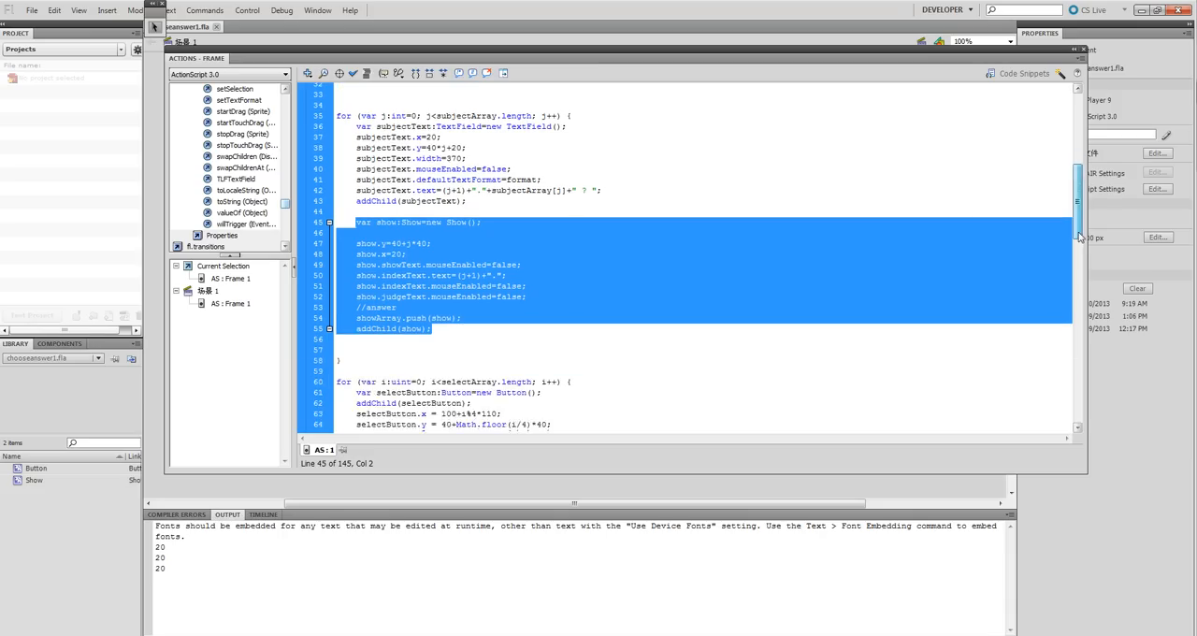
pyautogui.scroll(-3)
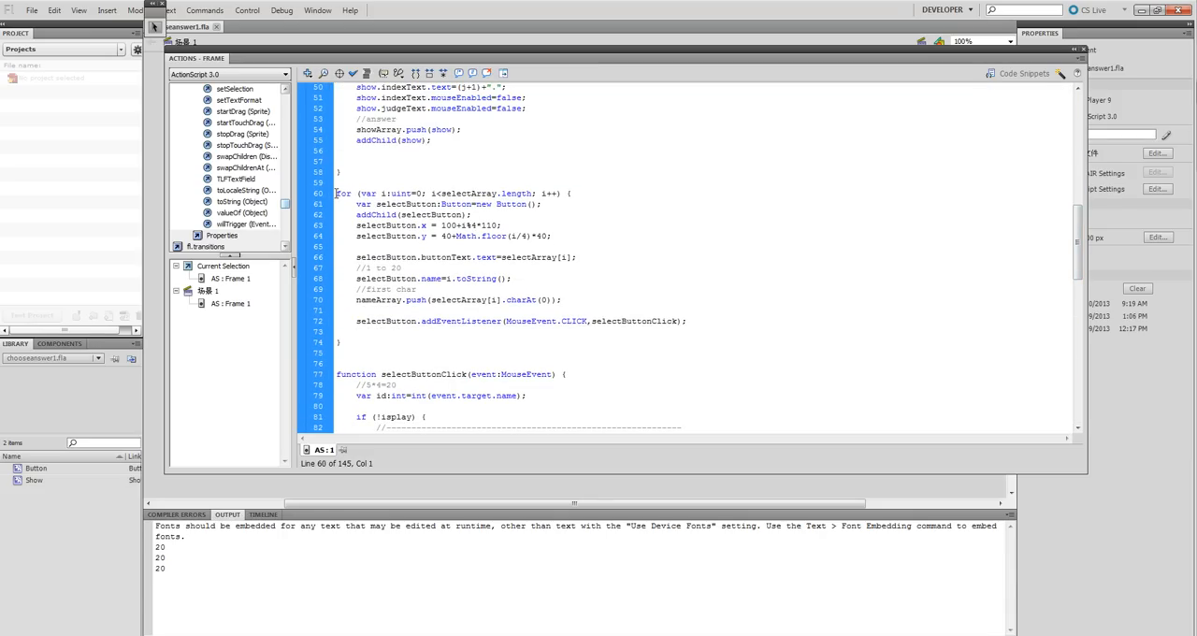
pyautogui.moveTo(338, 194); pyautogui.dragTo(572, 235)
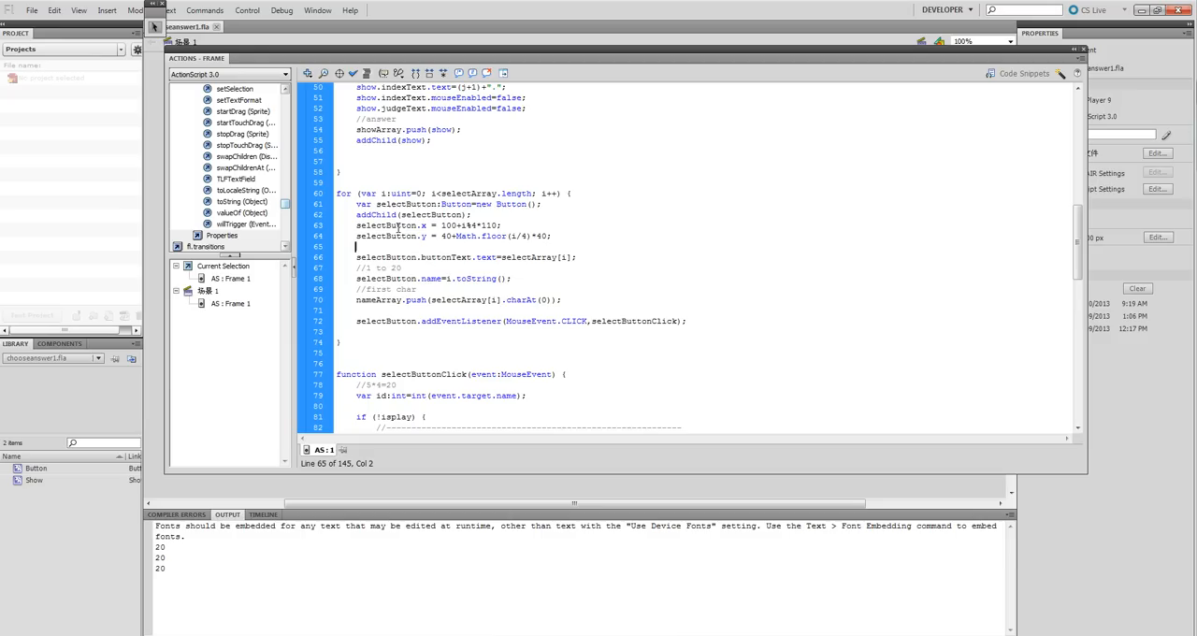
pyautogui.doubleClick(384, 225)
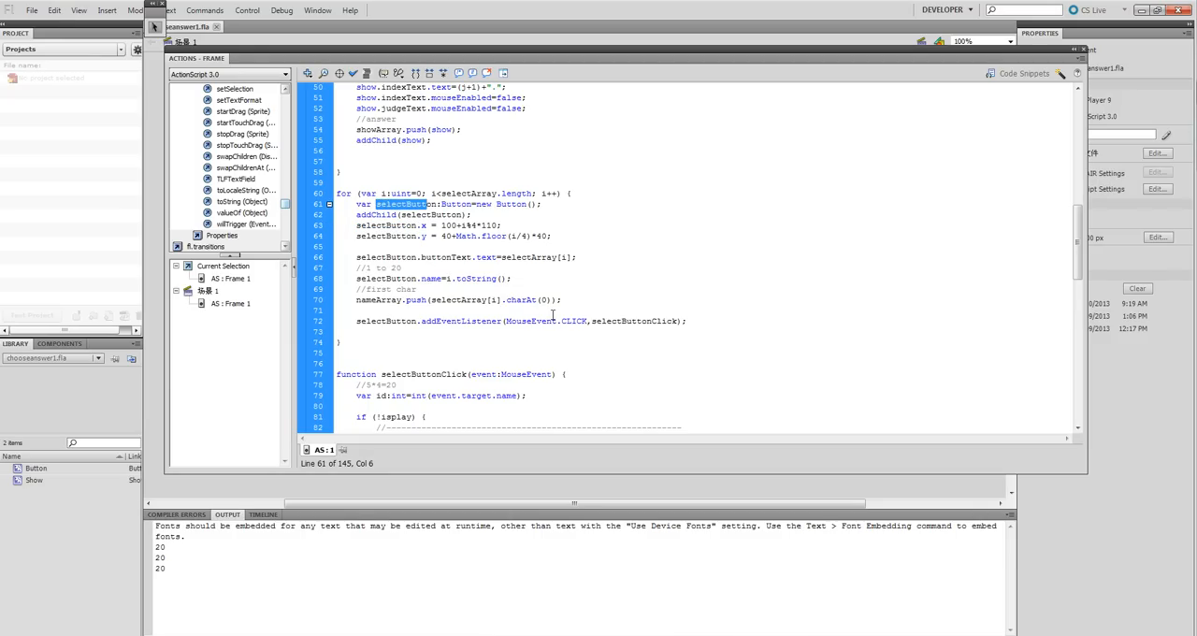
pyautogui.click(593, 321)
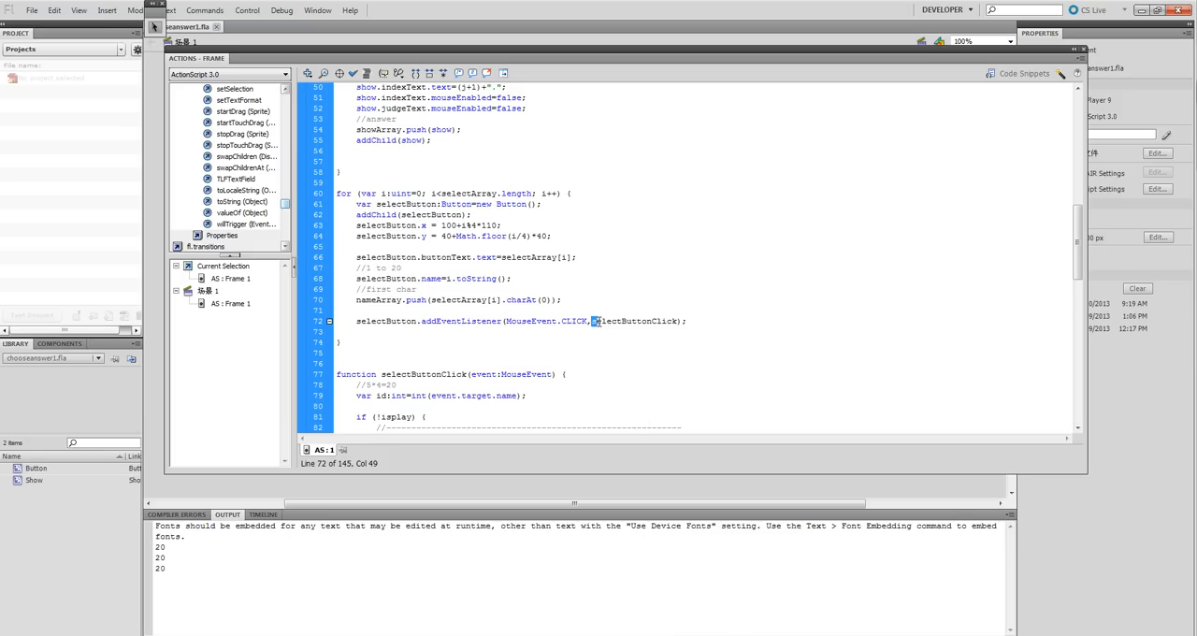
pyautogui.doubleClick(634, 320)
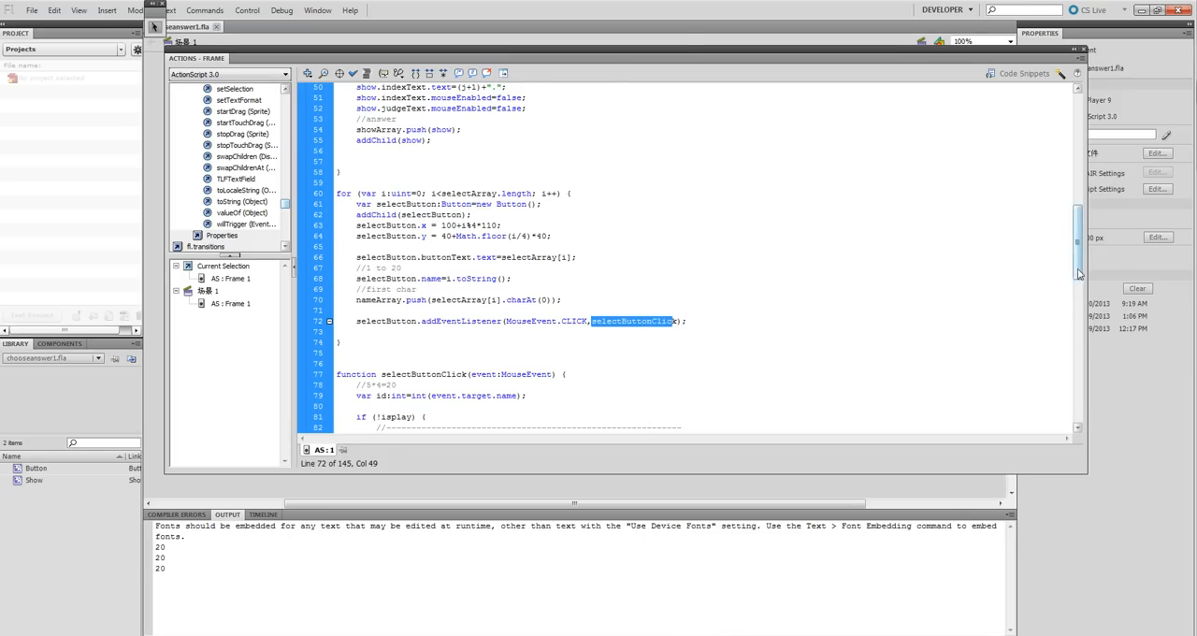
pyautogui.scroll(-3)
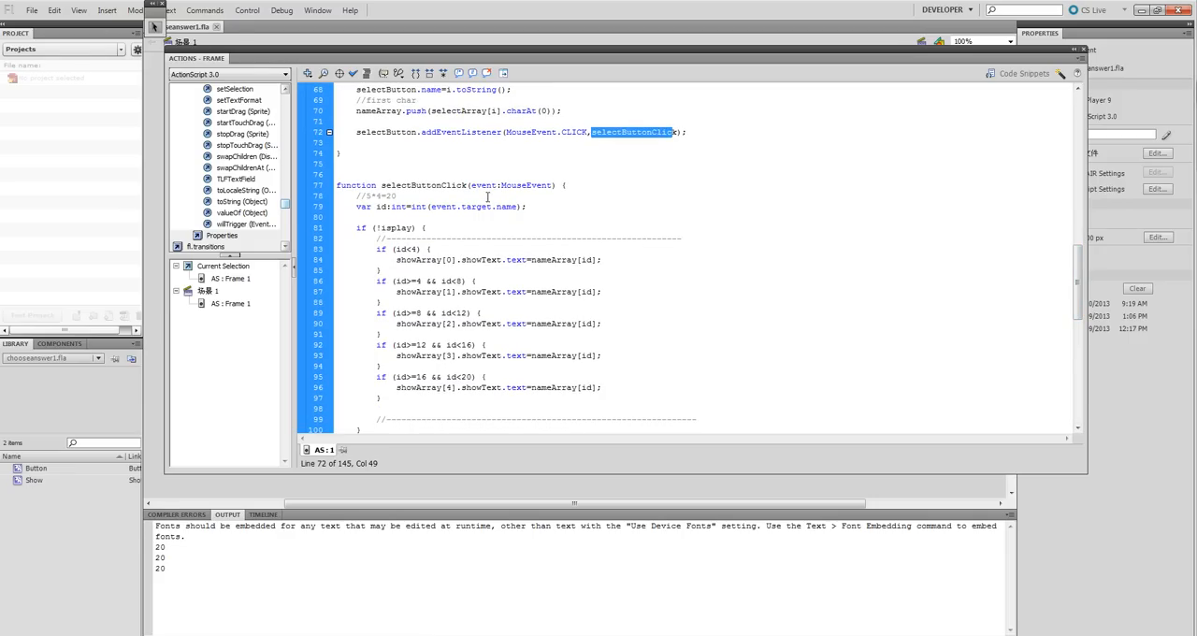
pyautogui.scroll(-3)
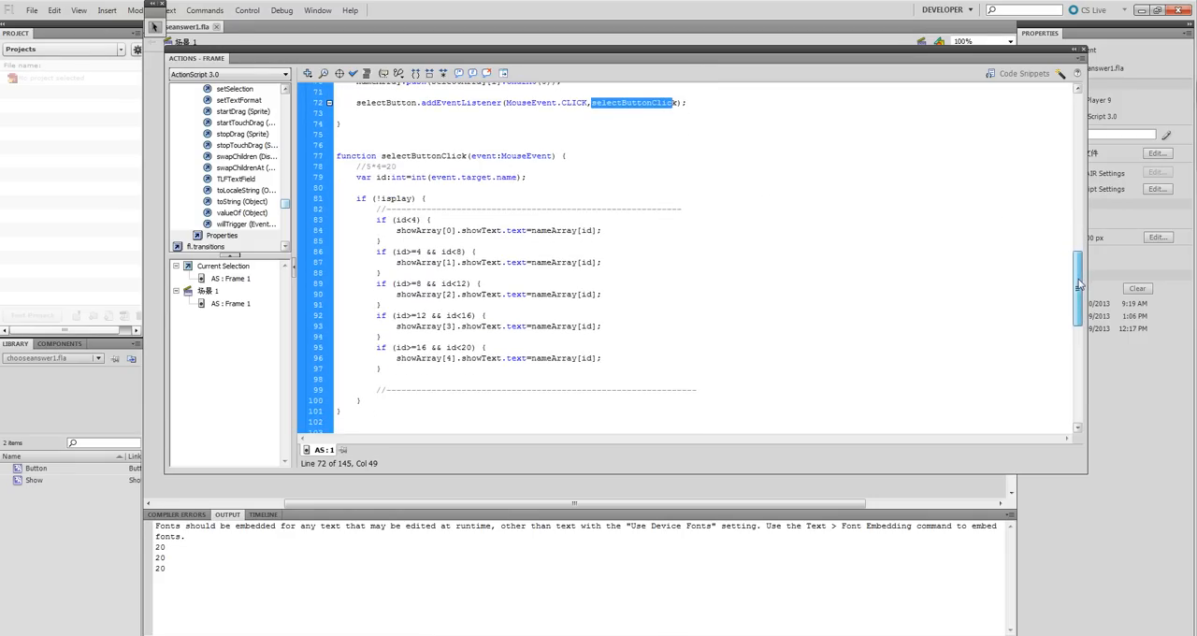
pyautogui.click(383, 155)
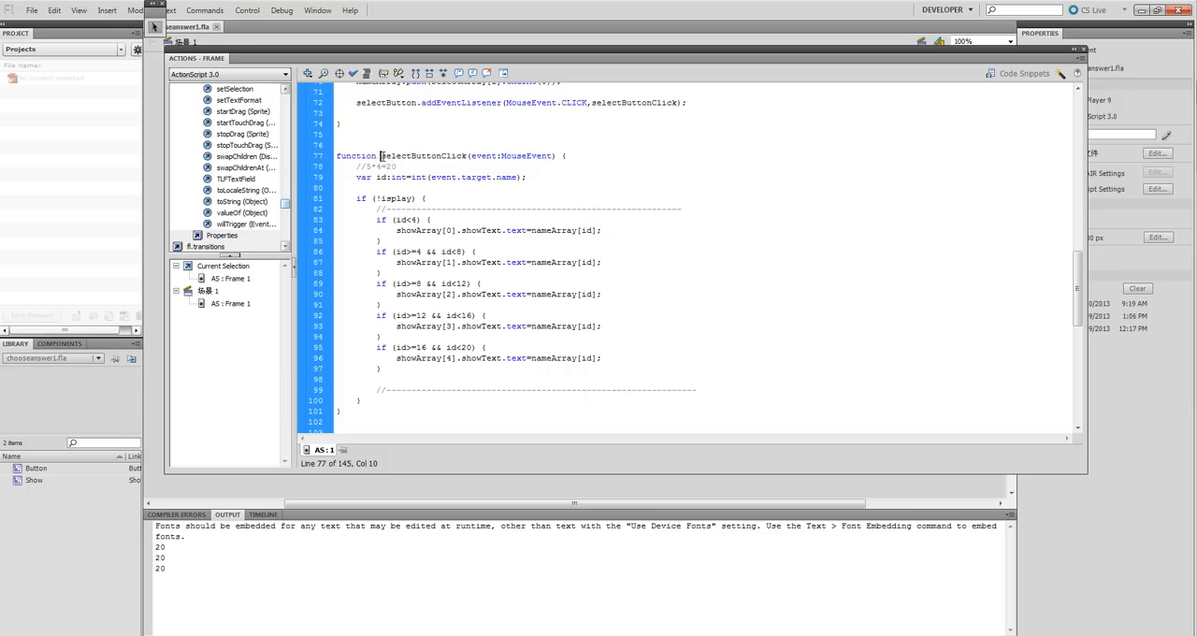
pyautogui.doubleClick(468, 155)
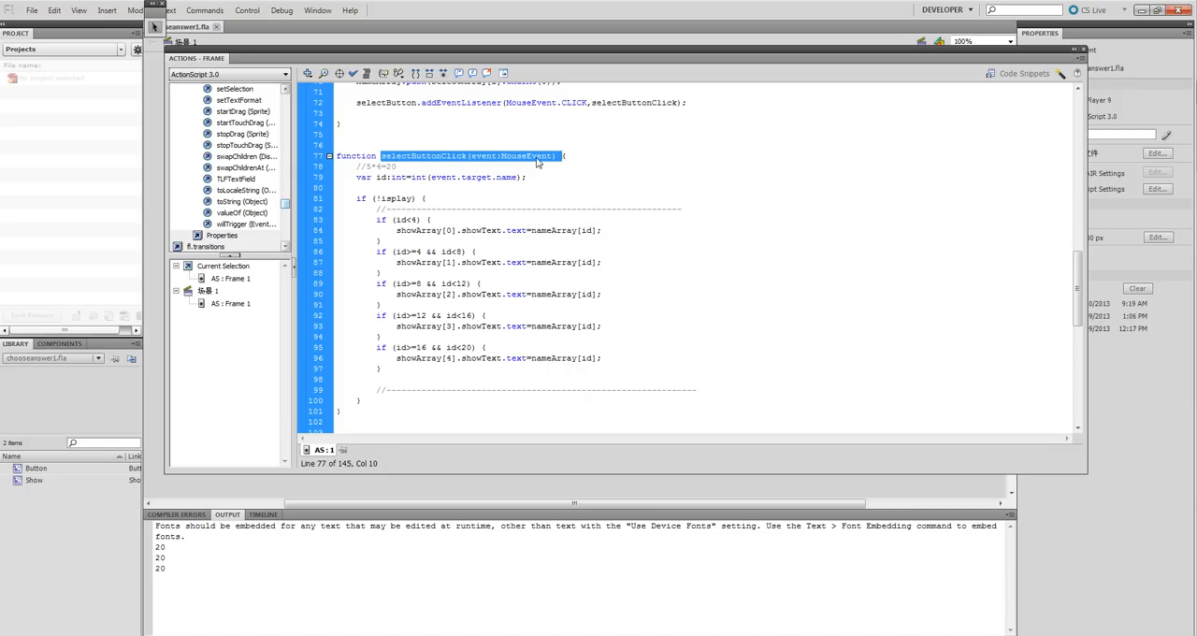
pyautogui.click(354, 178)
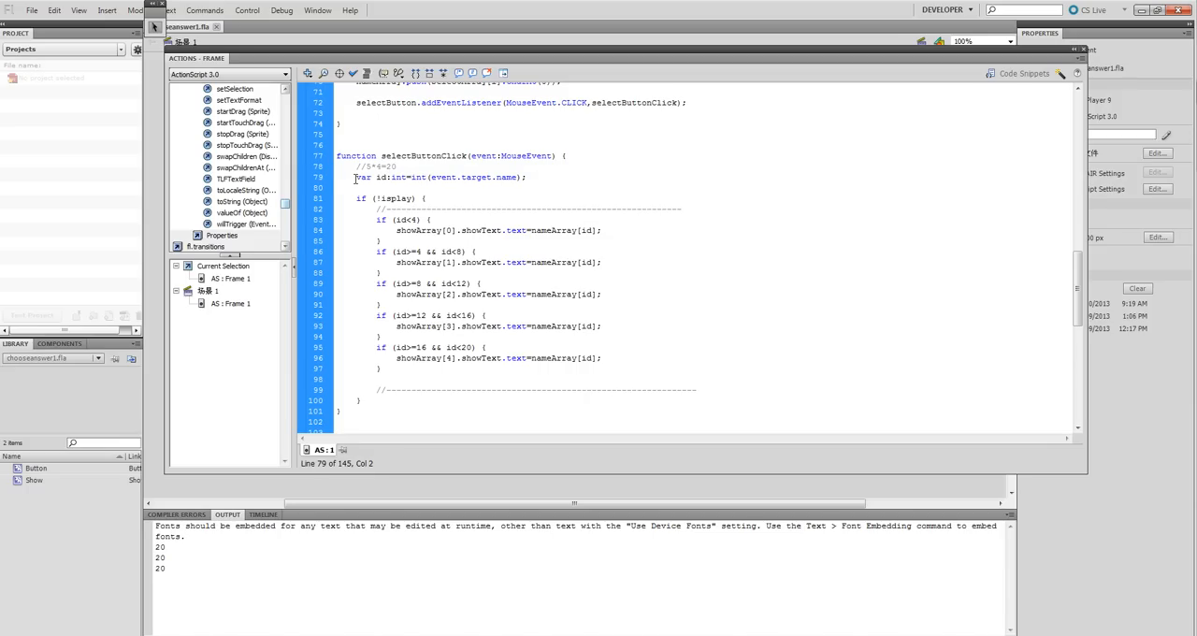
pyautogui.tripleClick(439, 177)
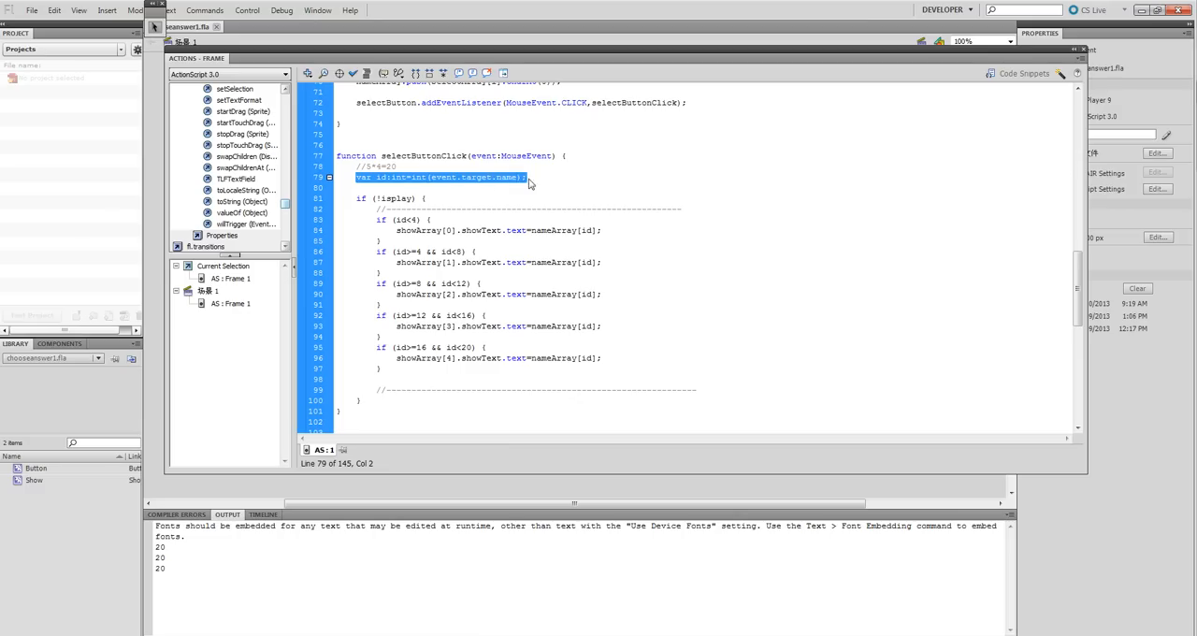
pyautogui.moveTo(390, 181)
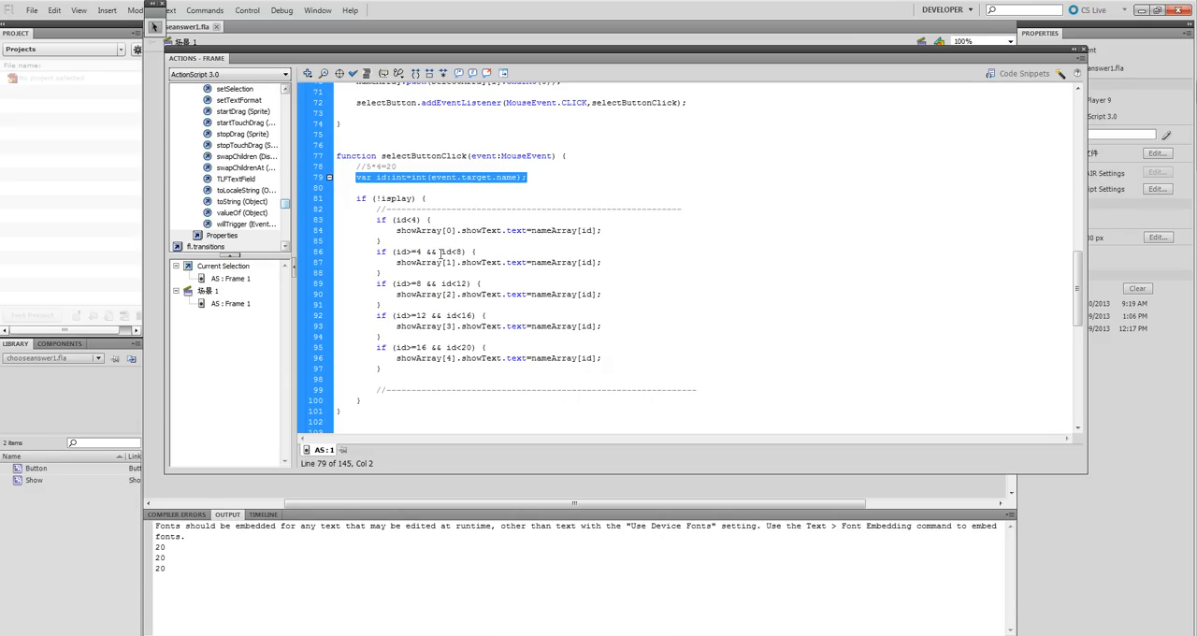
pyautogui.moveTo(525, 323)
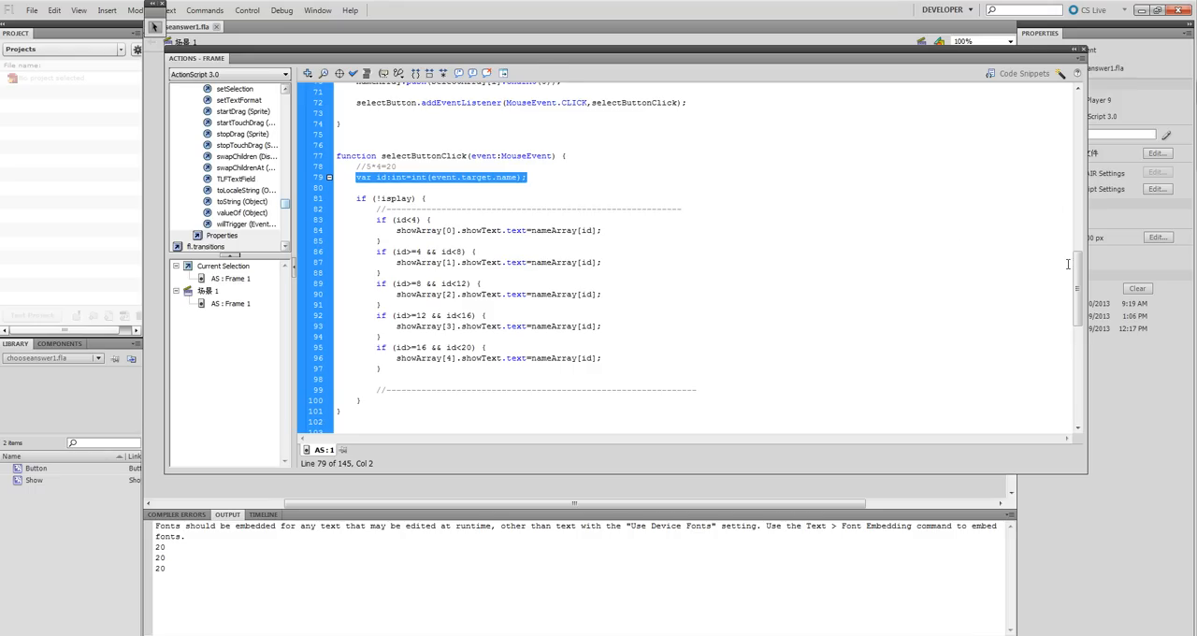
pyautogui.scroll(-3)
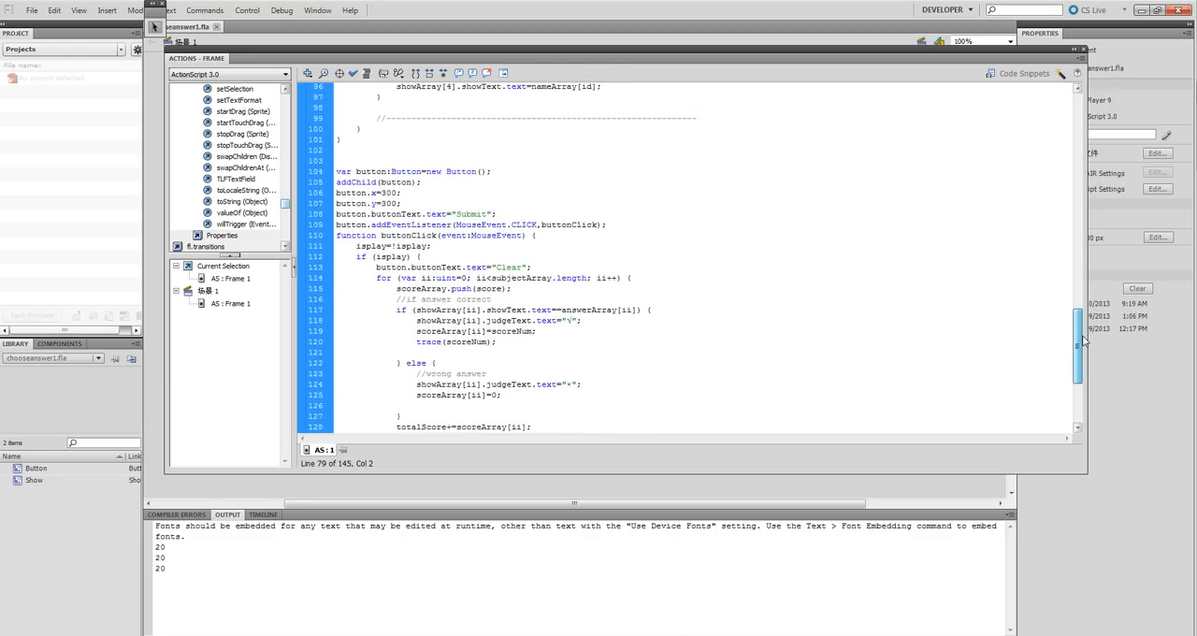
pyautogui.scroll(-3)
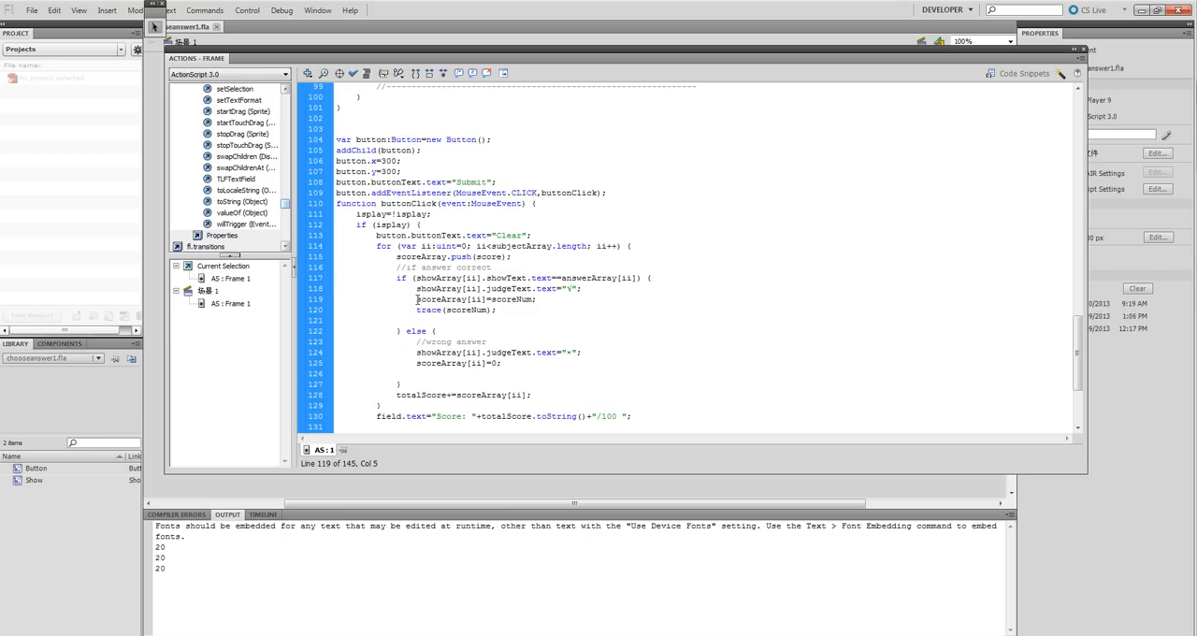
pyautogui.click(418, 289)
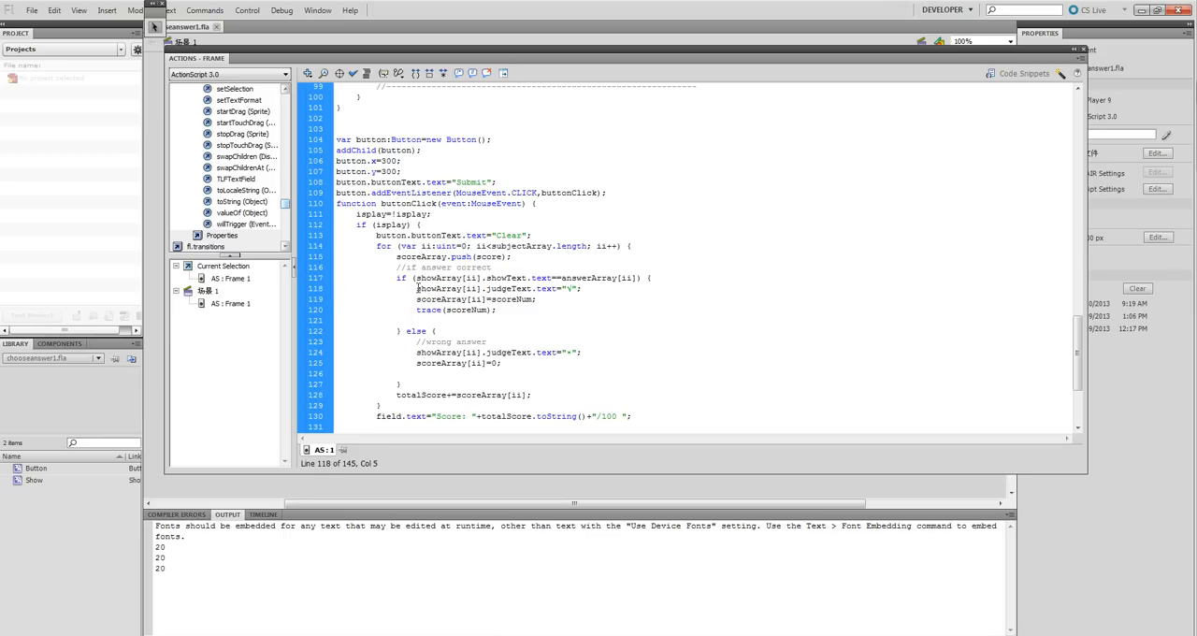
pyautogui.doubleClick(496, 288)
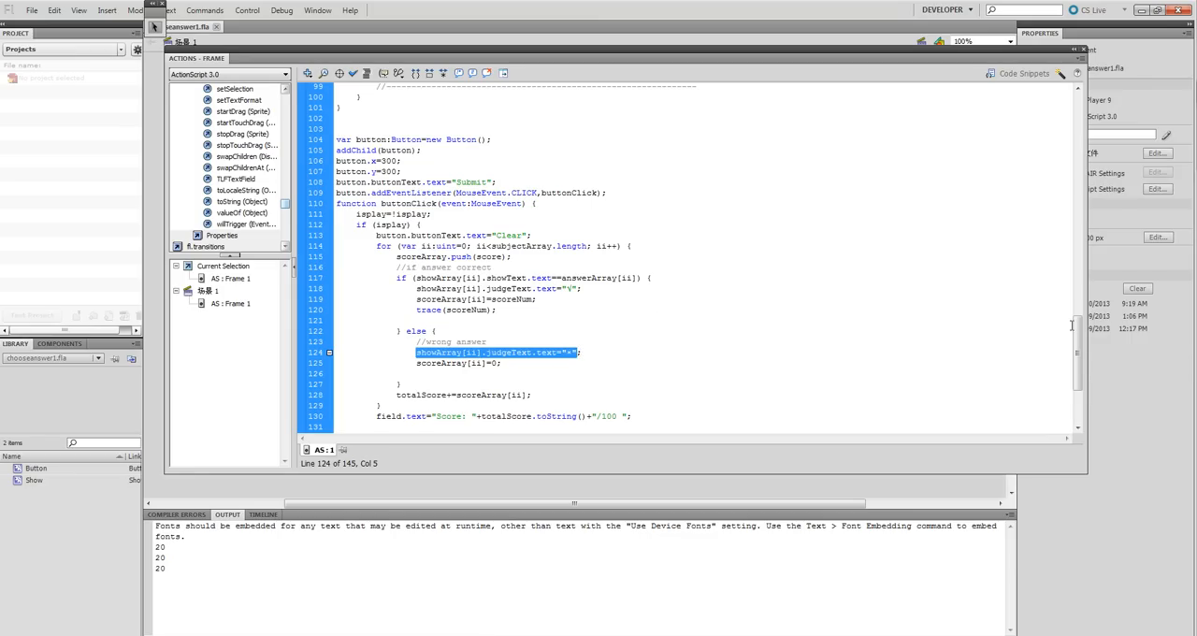
pyautogui.scroll(-3)
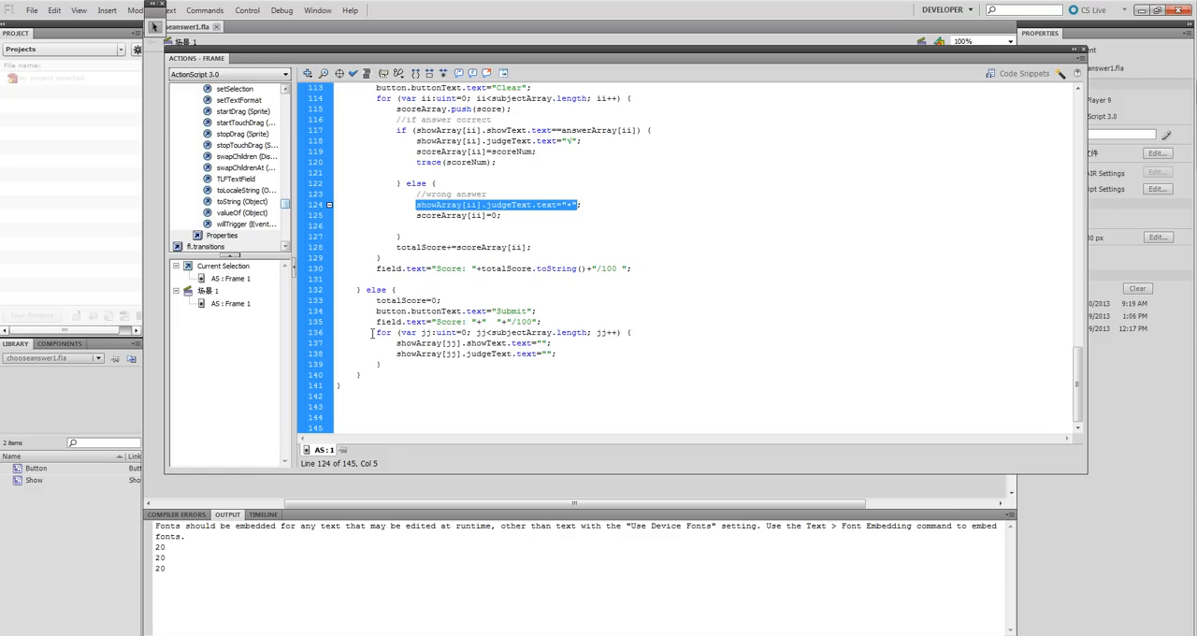
pyautogui.click(376, 320)
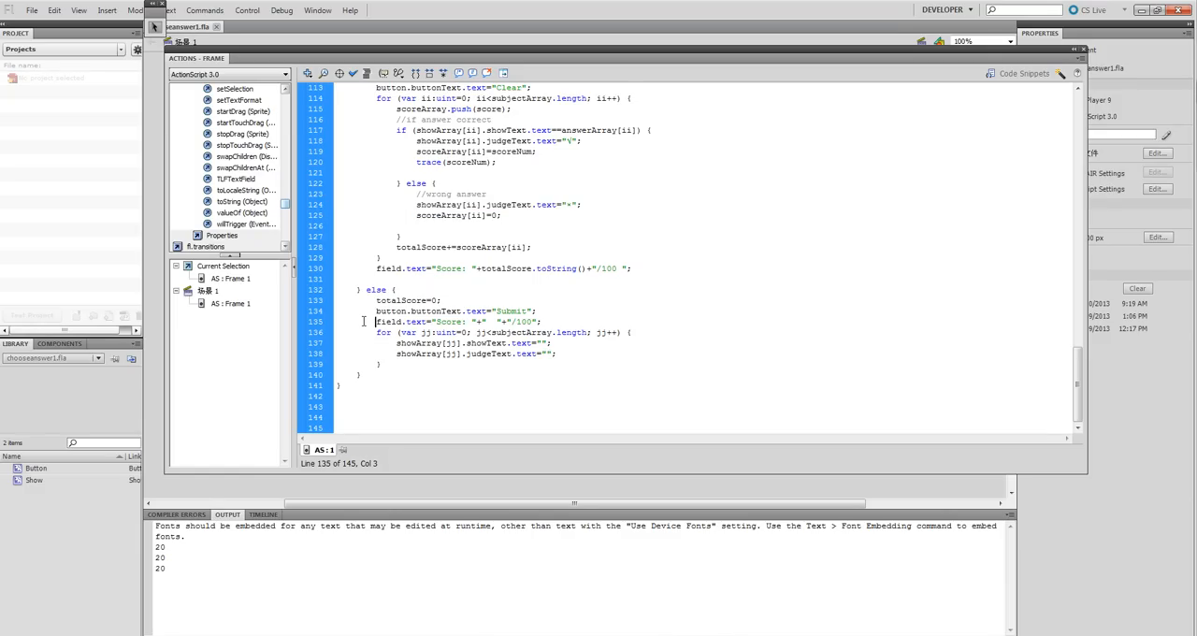
pyautogui.tripleClick(458, 322)
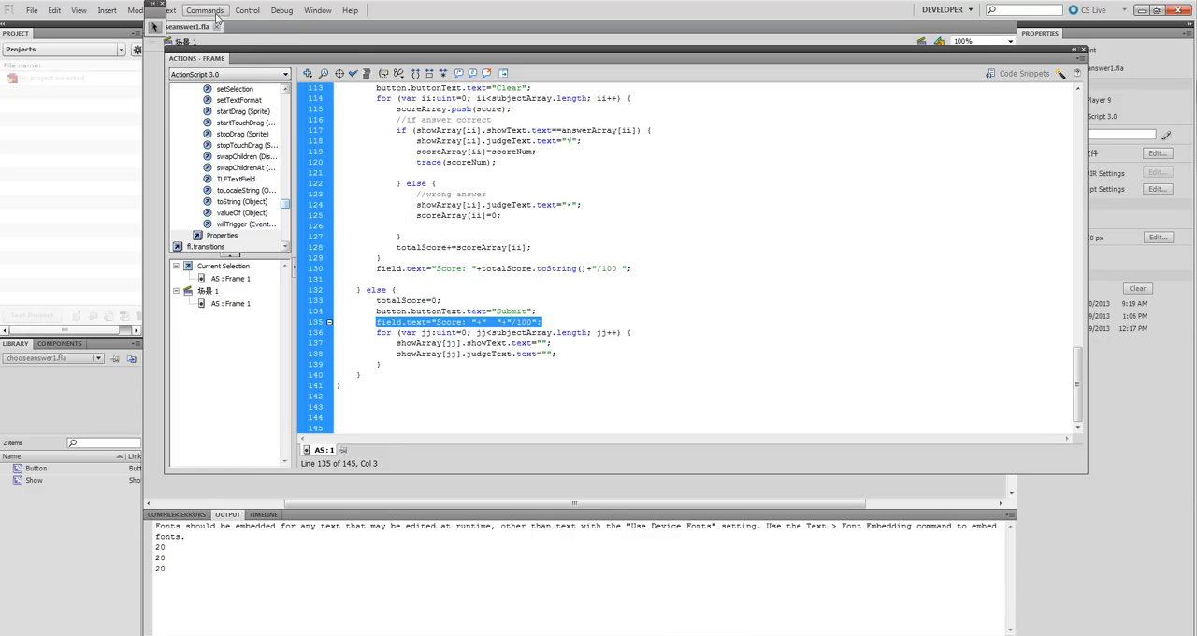
# Test the movie, answer questions 3 and 5, score 40/100, clear, and resubmit for 20/100.
pyautogui.click(247, 10)
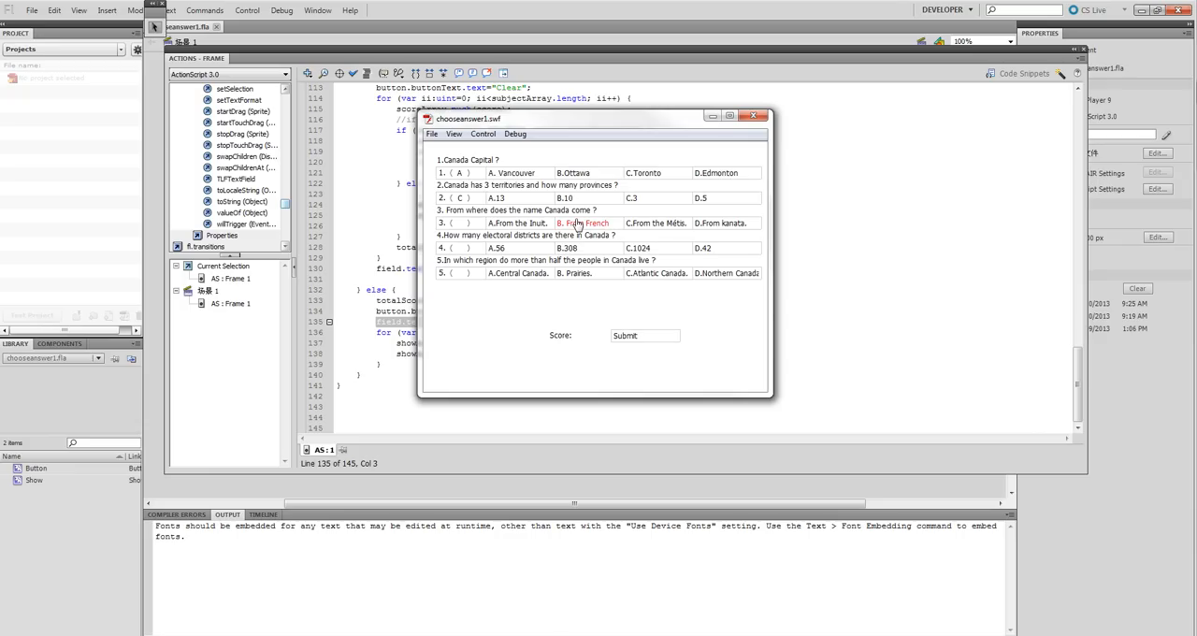
pyautogui.click(572, 273)
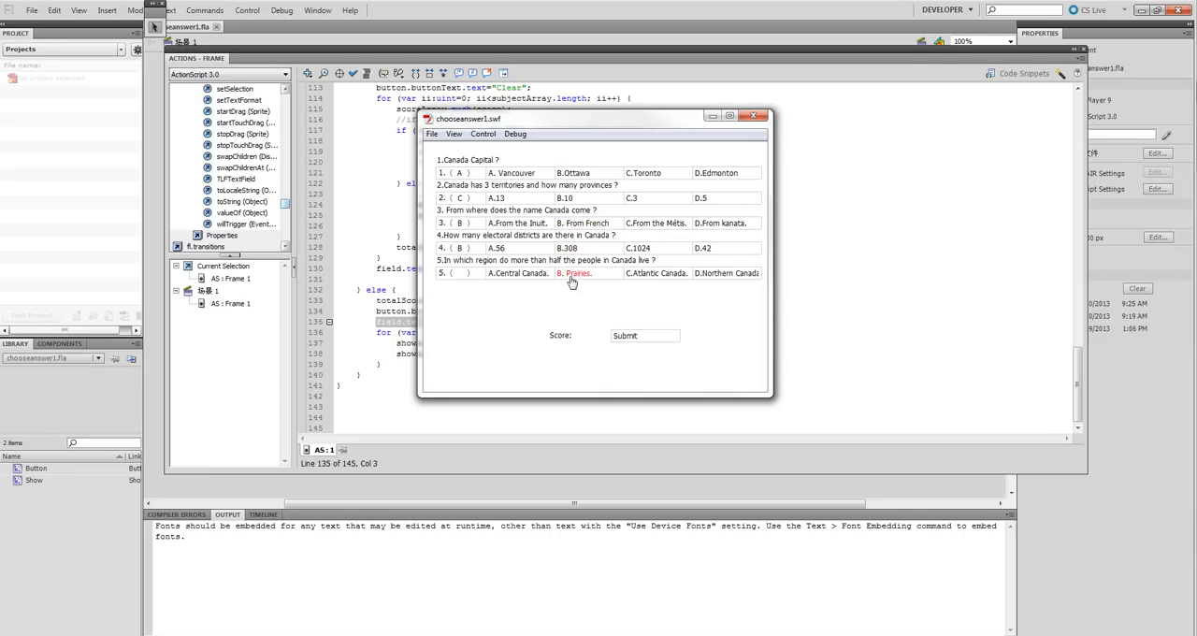
pyautogui.click(453, 272)
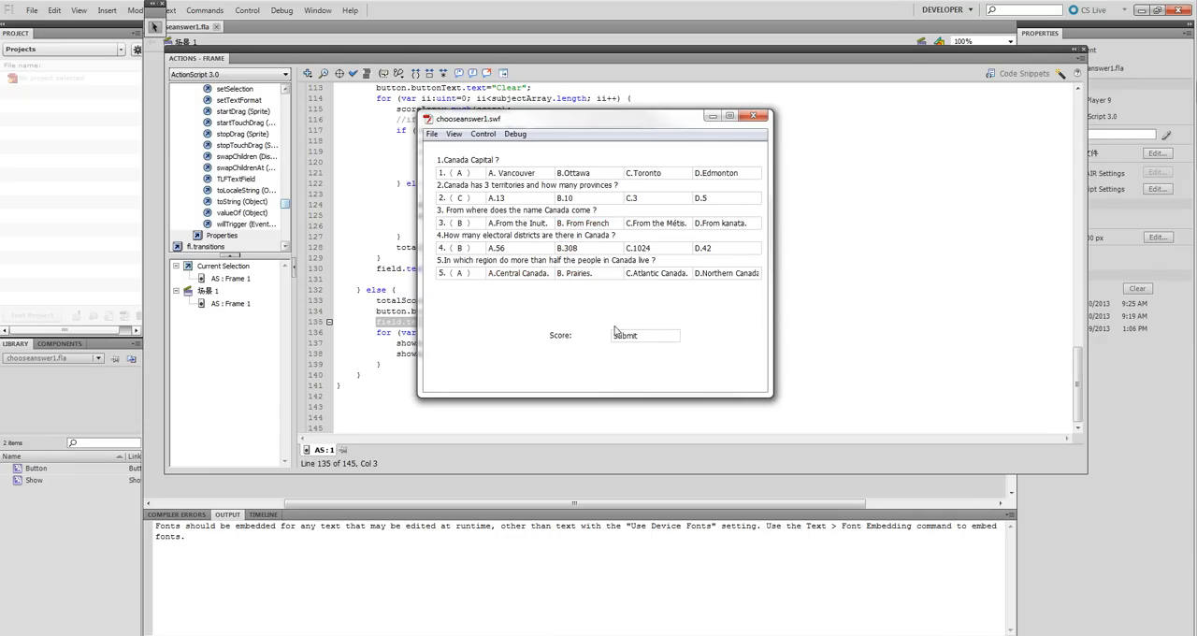
pyautogui.click(625, 335)
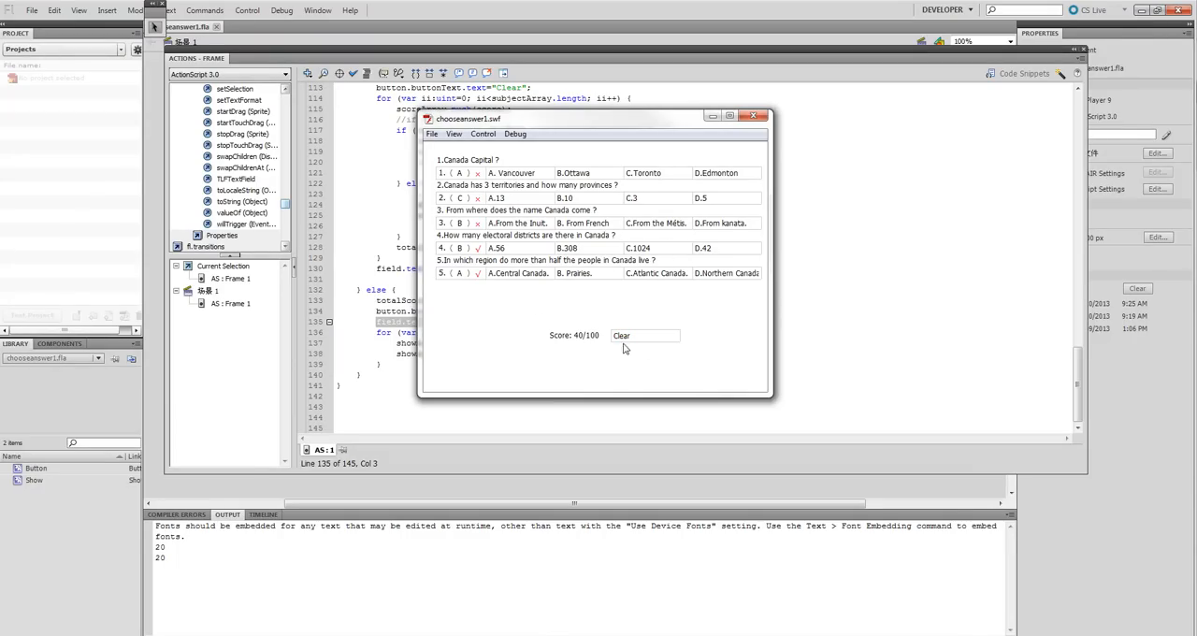
pyautogui.click(621, 335)
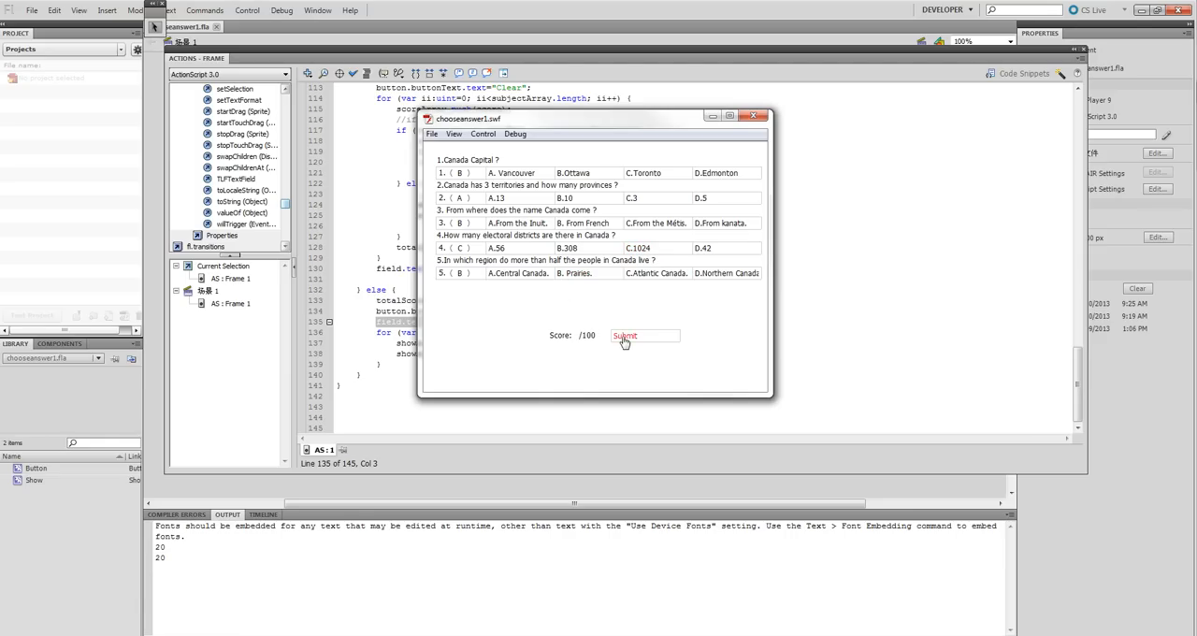
pyautogui.click(625, 334)
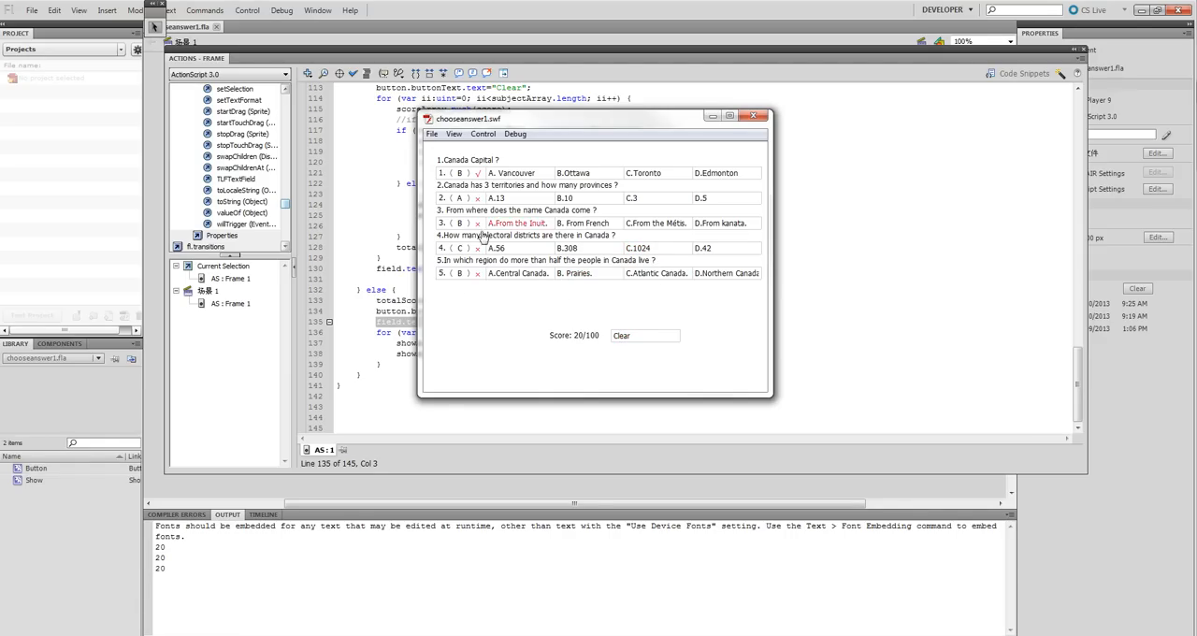